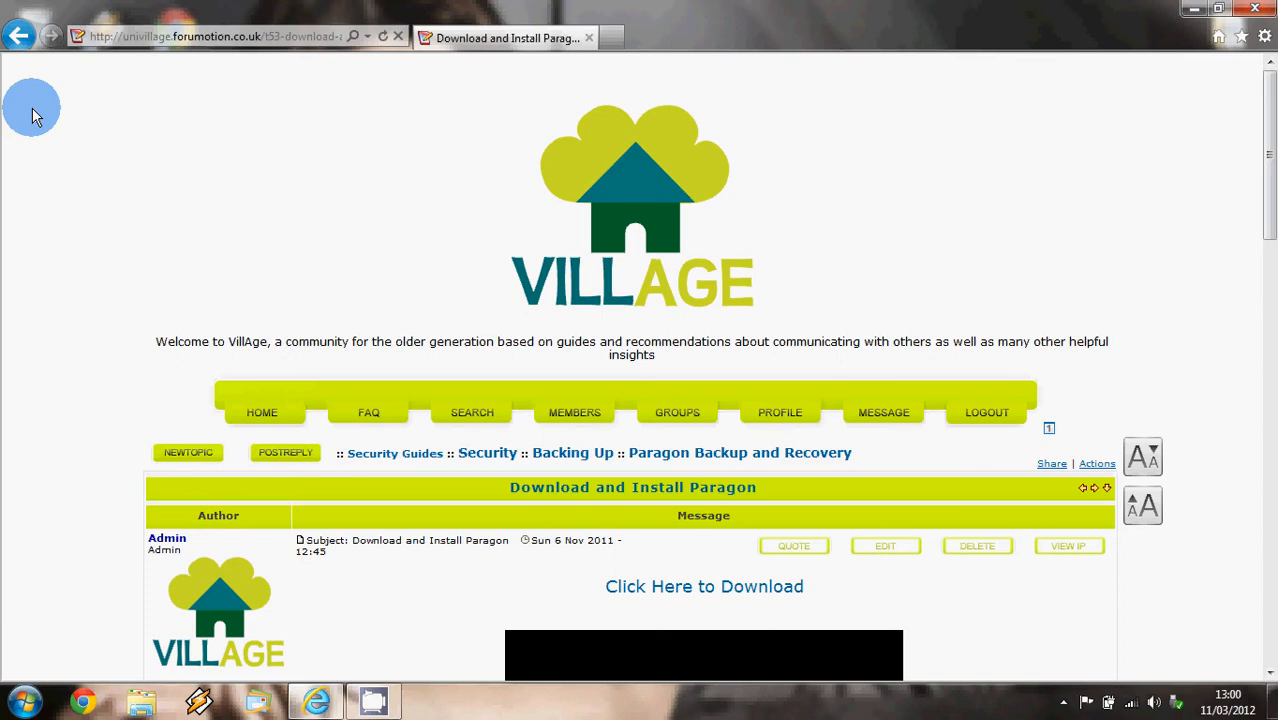
mouse_move(1266, 172)
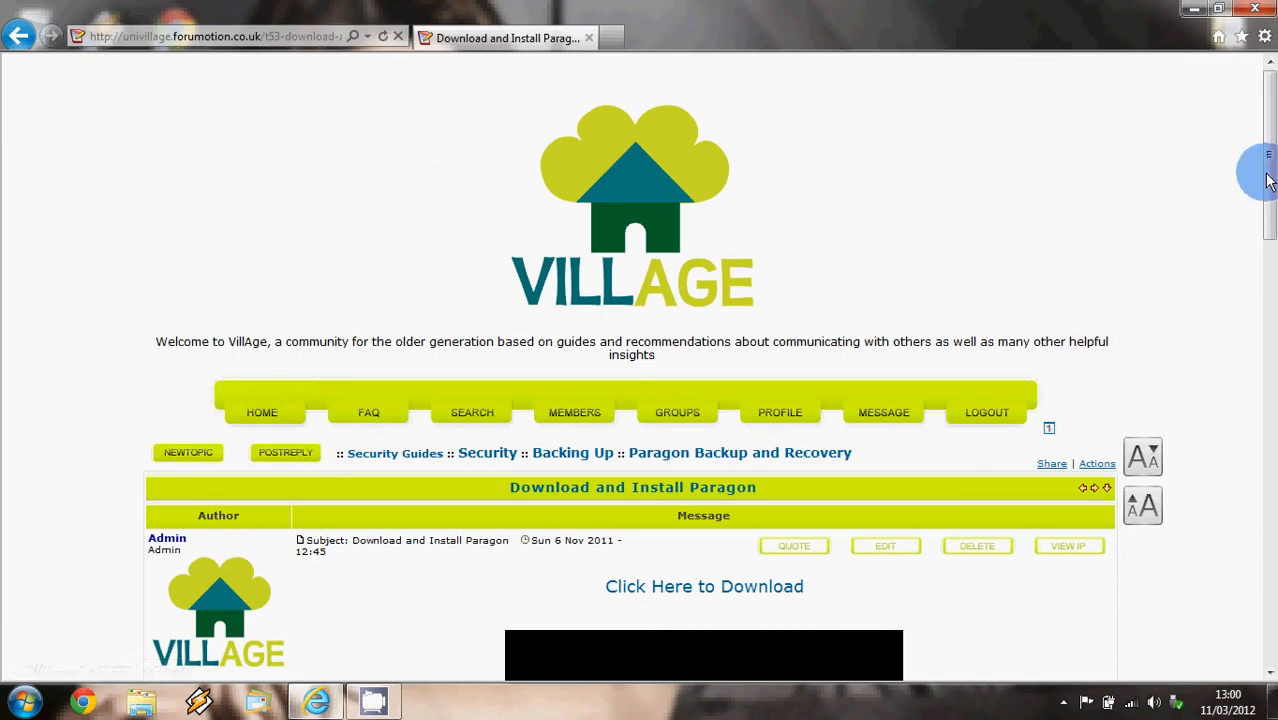
- Follow the forum's 'Click Here to Download' link to CNET's Paragon Backup & Recovery Free page
scroll("down", 3)
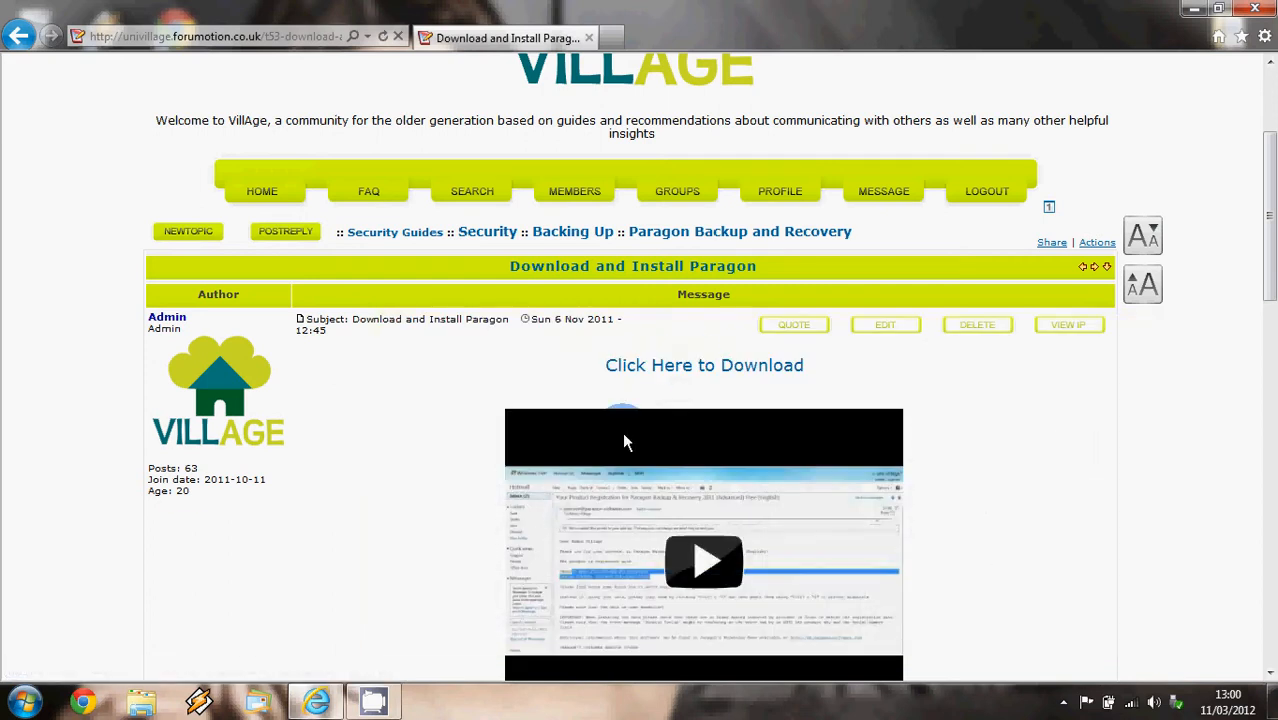
mouse_move(704, 365)
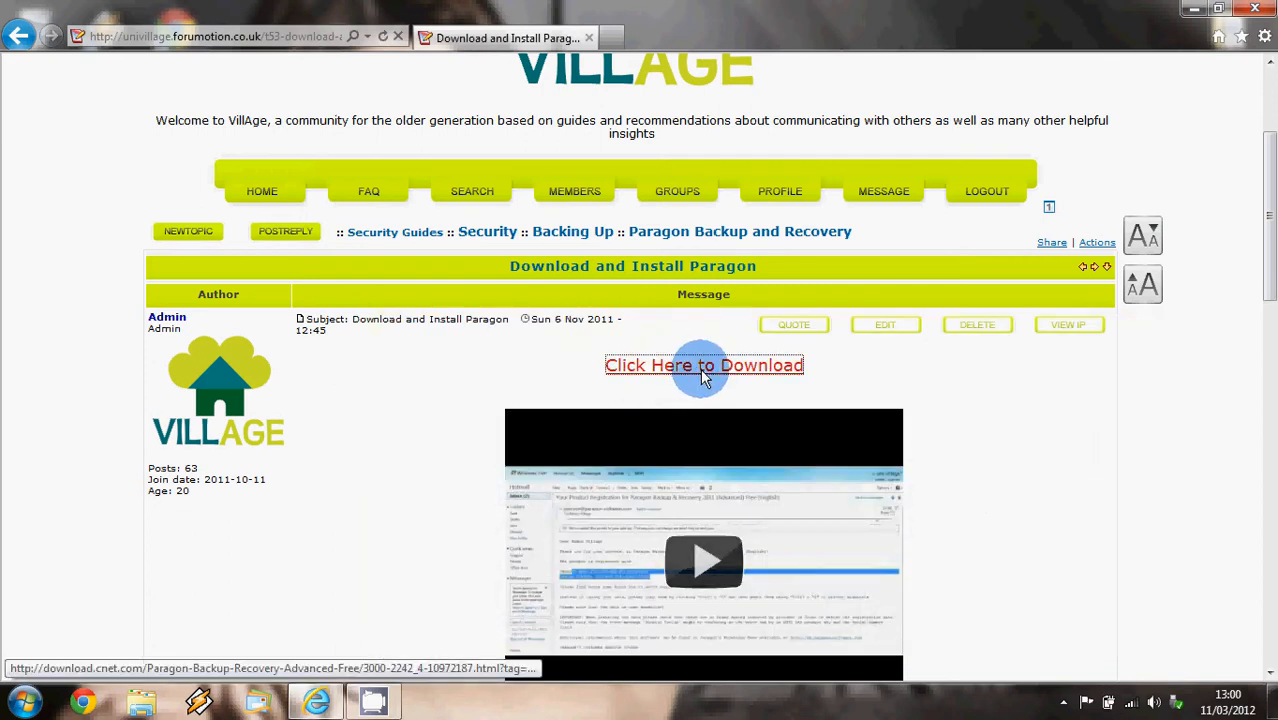
left_click(703, 365)
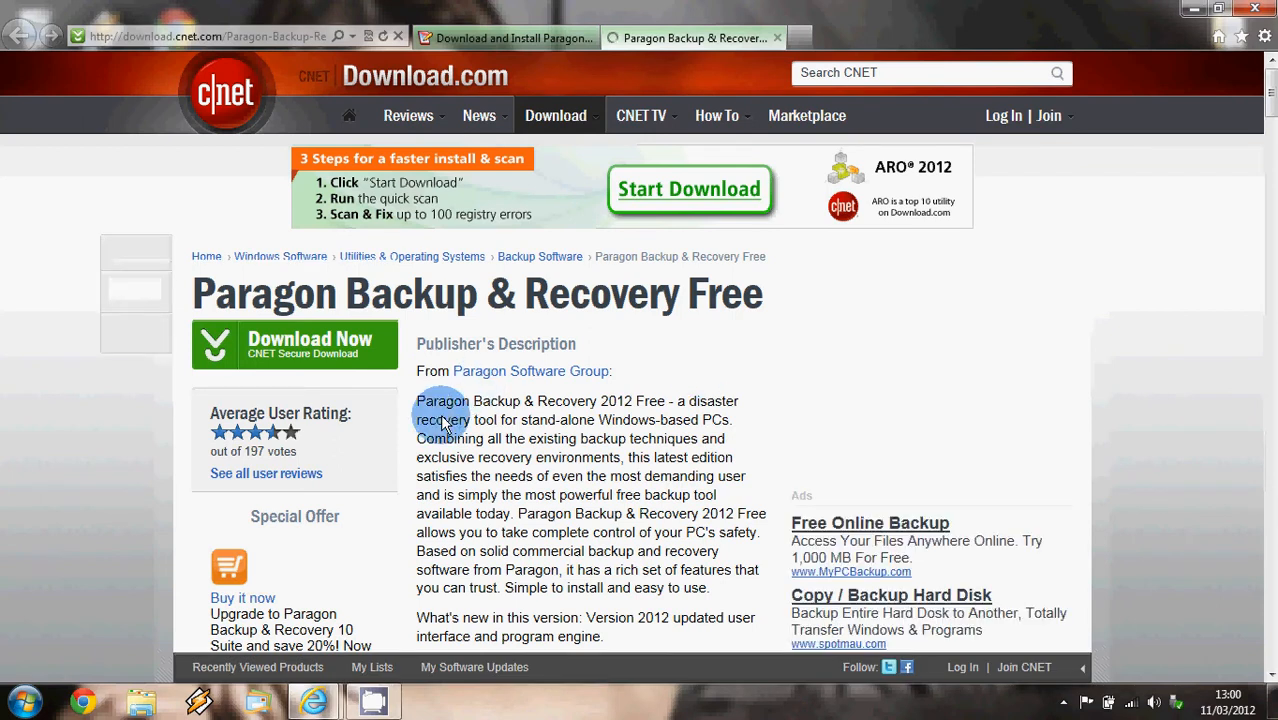
scroll("down", 3)
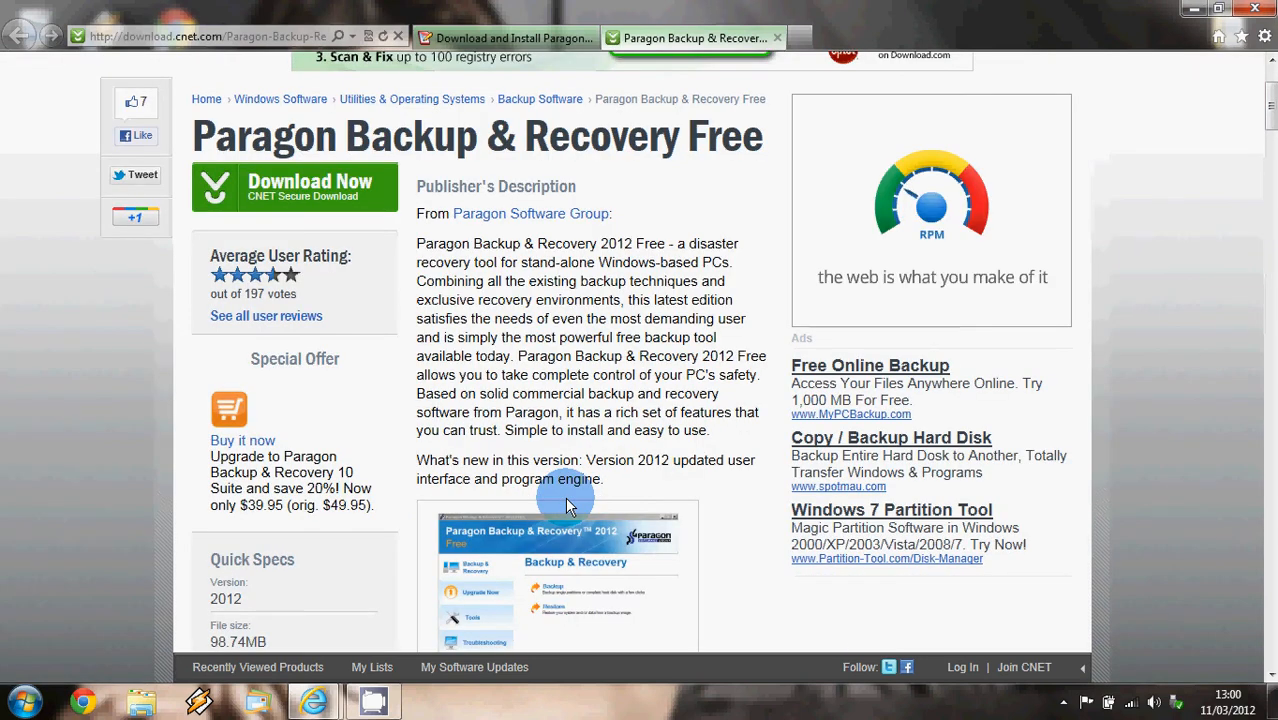
mouse_move(294, 187)
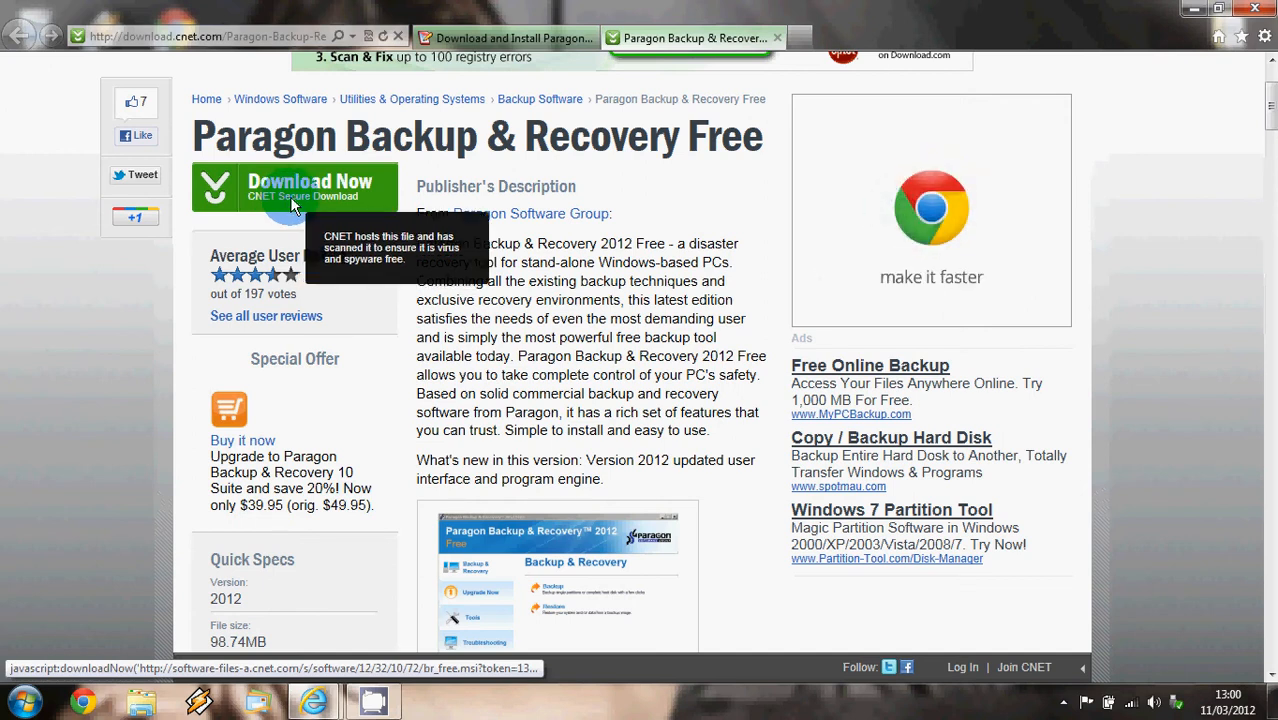
- Download br_free.msi via Download Now and run it to launch the InstallShield Wizard
left_click(294, 187)
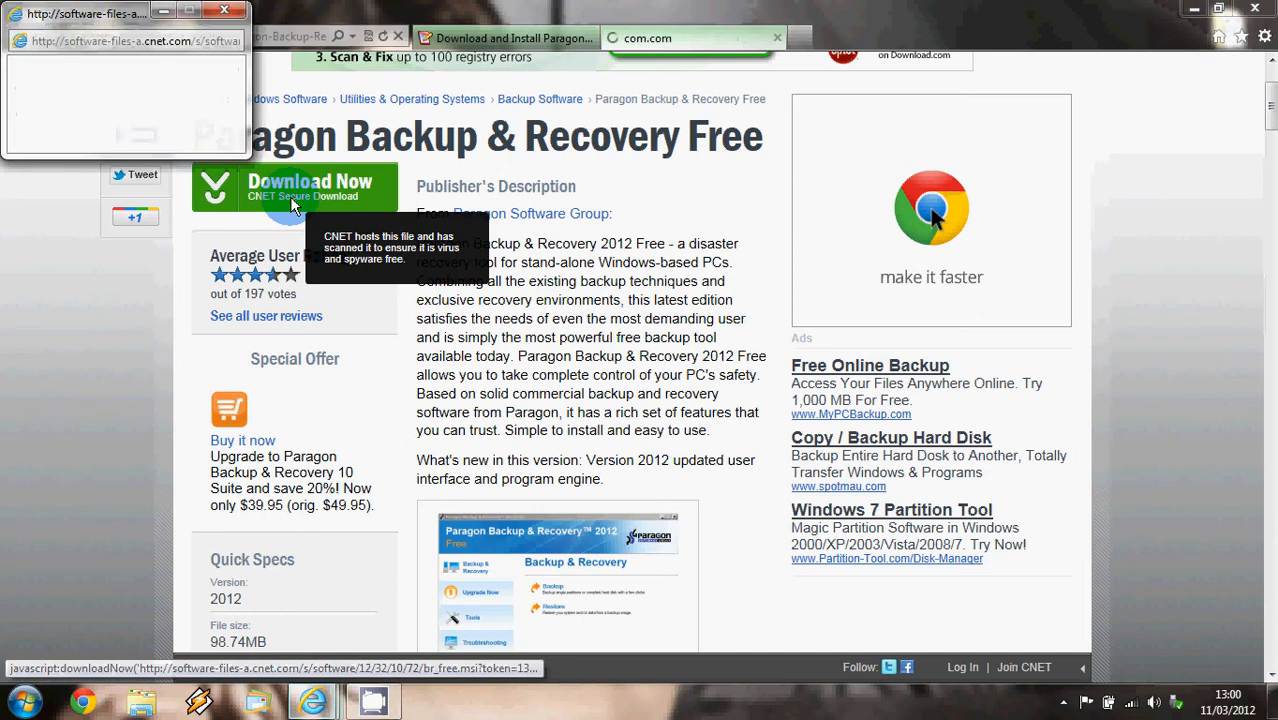
left_click(294, 187)
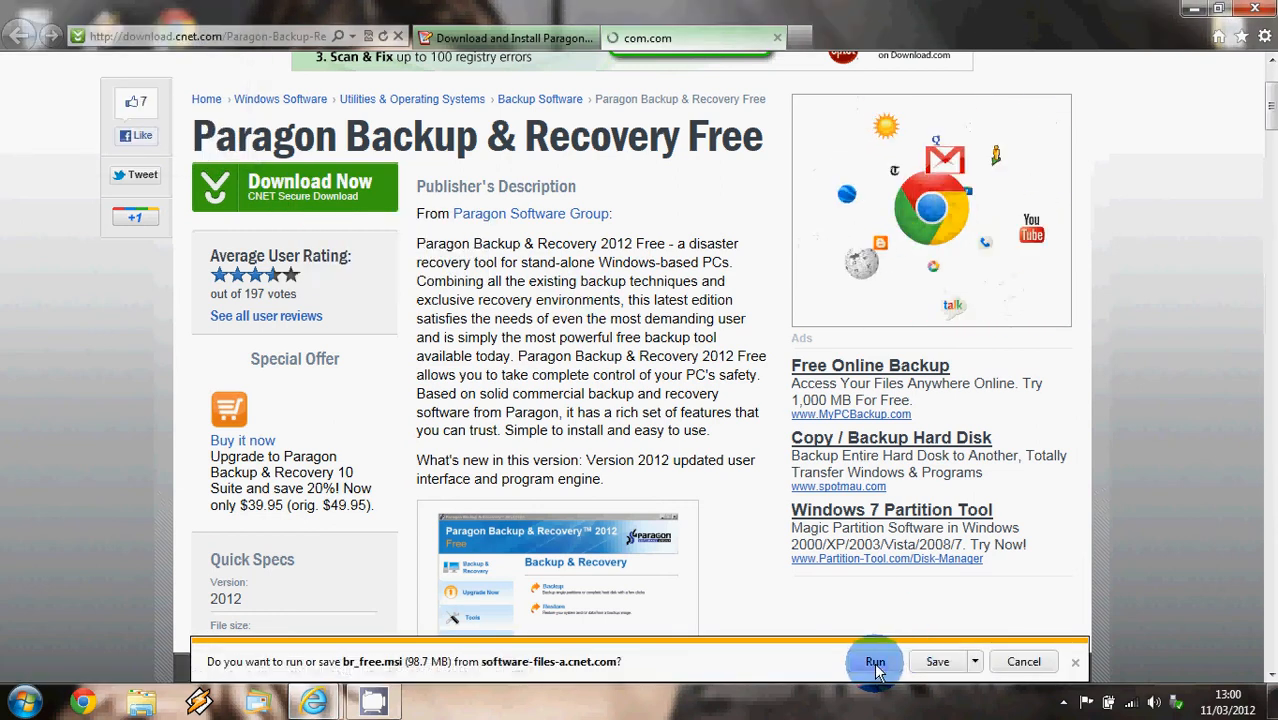
left_click(874, 661)
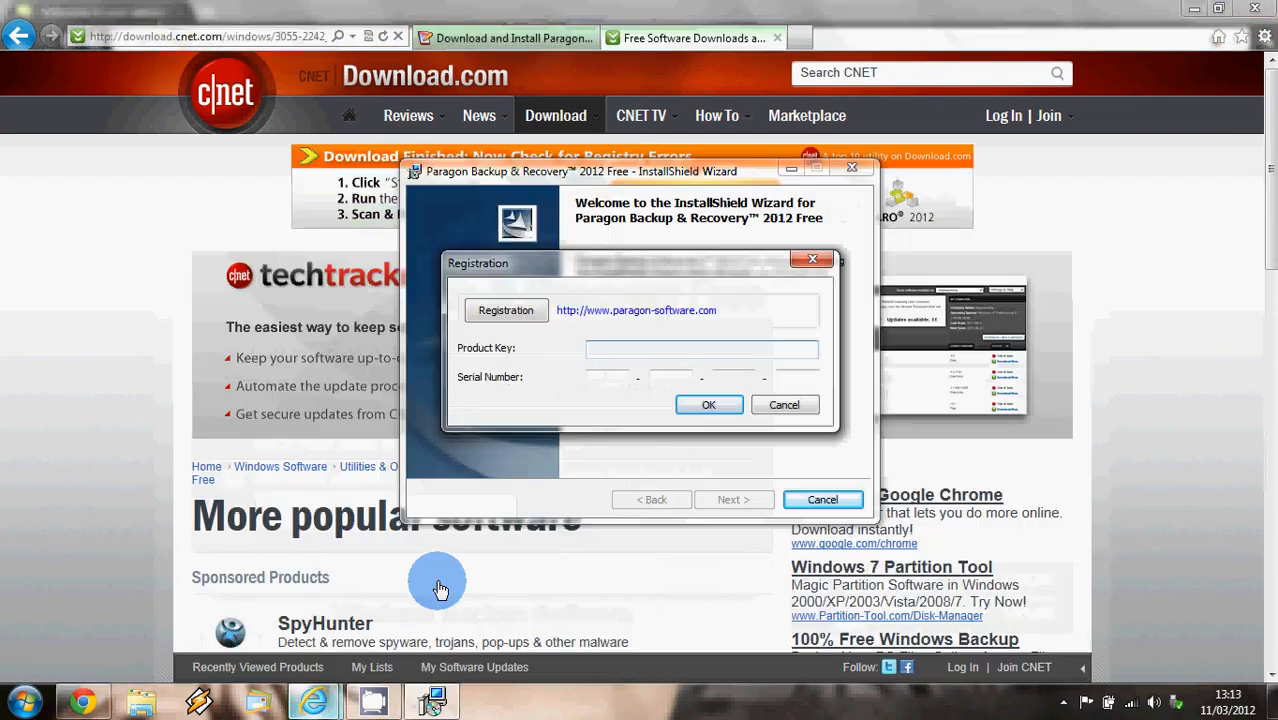
left_click(701, 348)
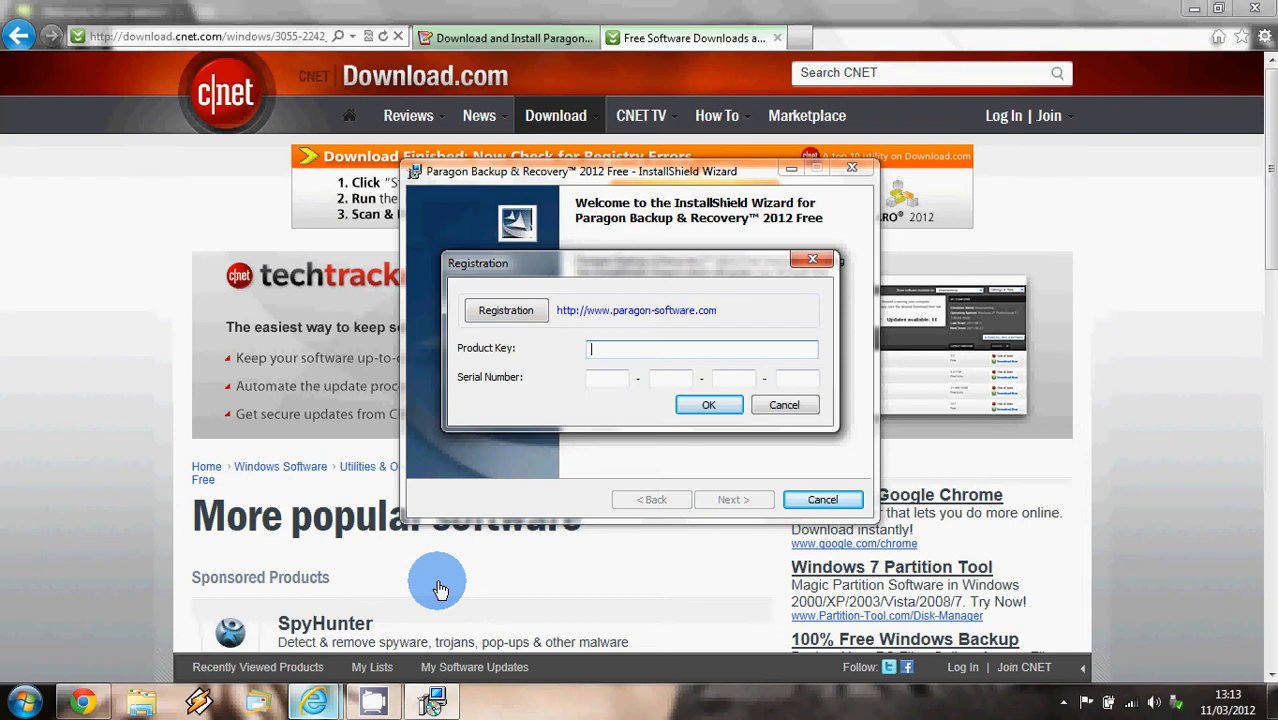
mouse_move(564, 410)
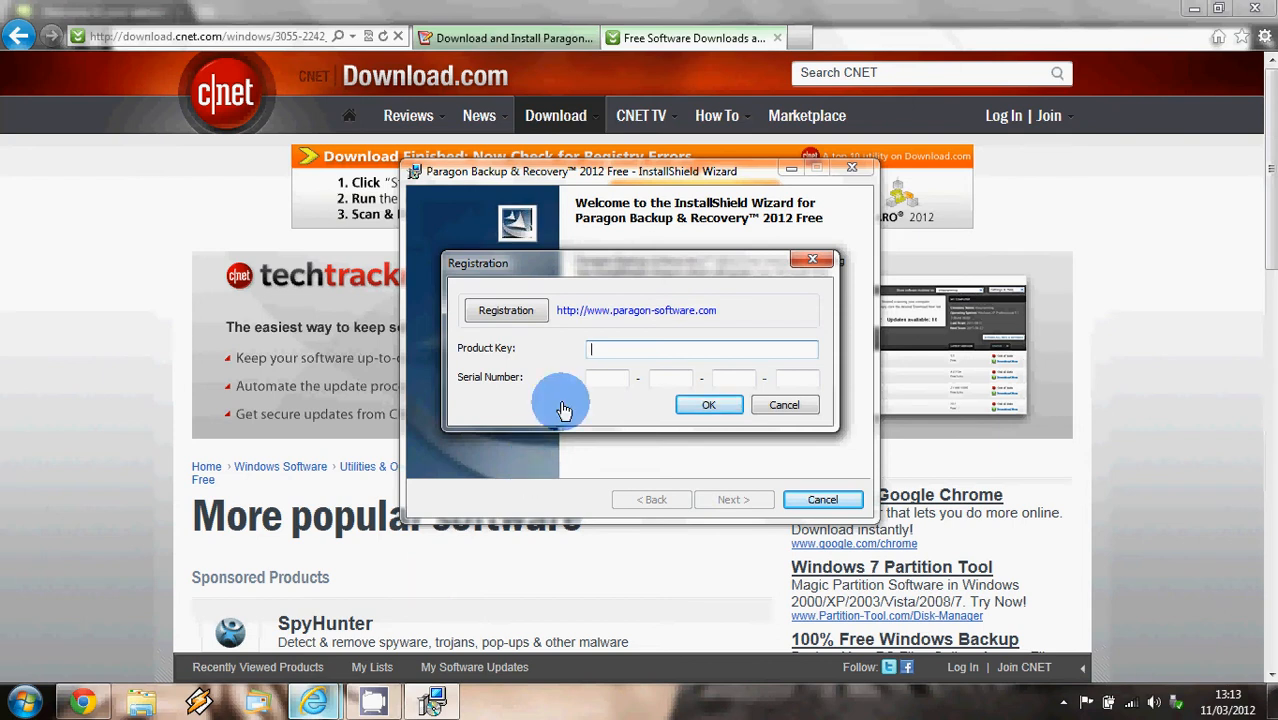
mouse_move(525, 347)
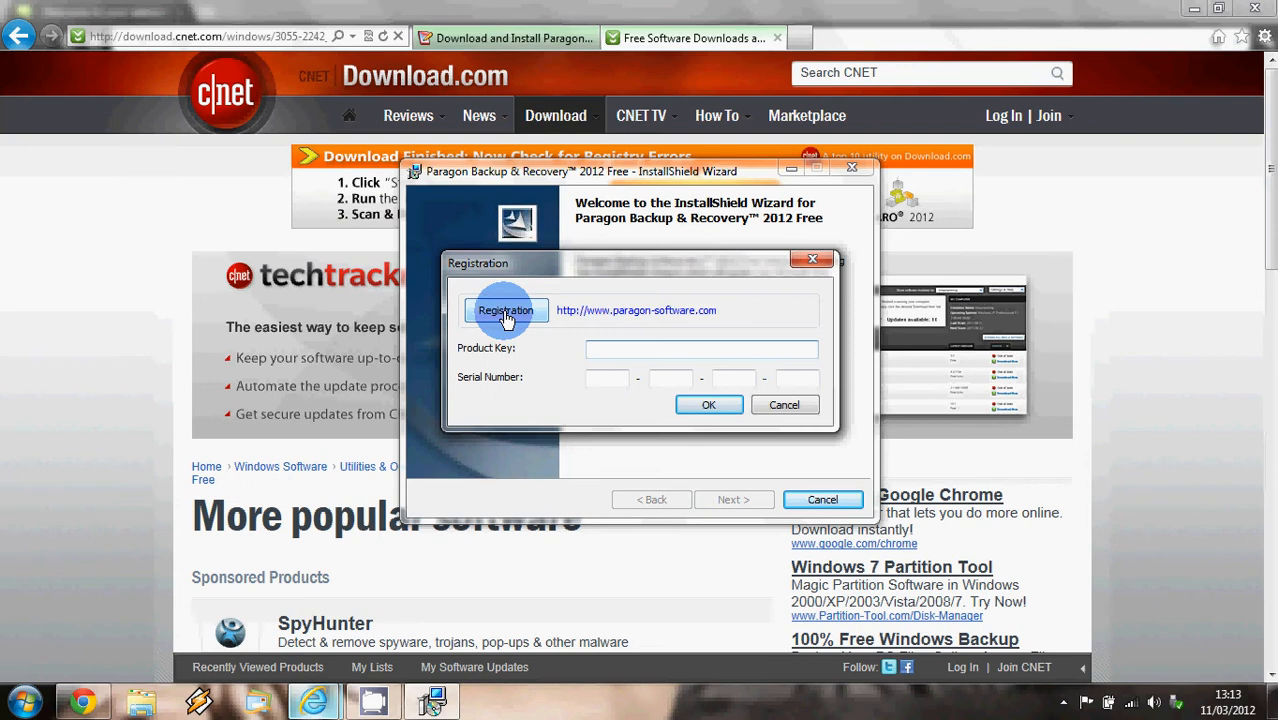
- Use the installer's Registration button to reach Paragon's online registration form in Chrome
left_click(636, 310)
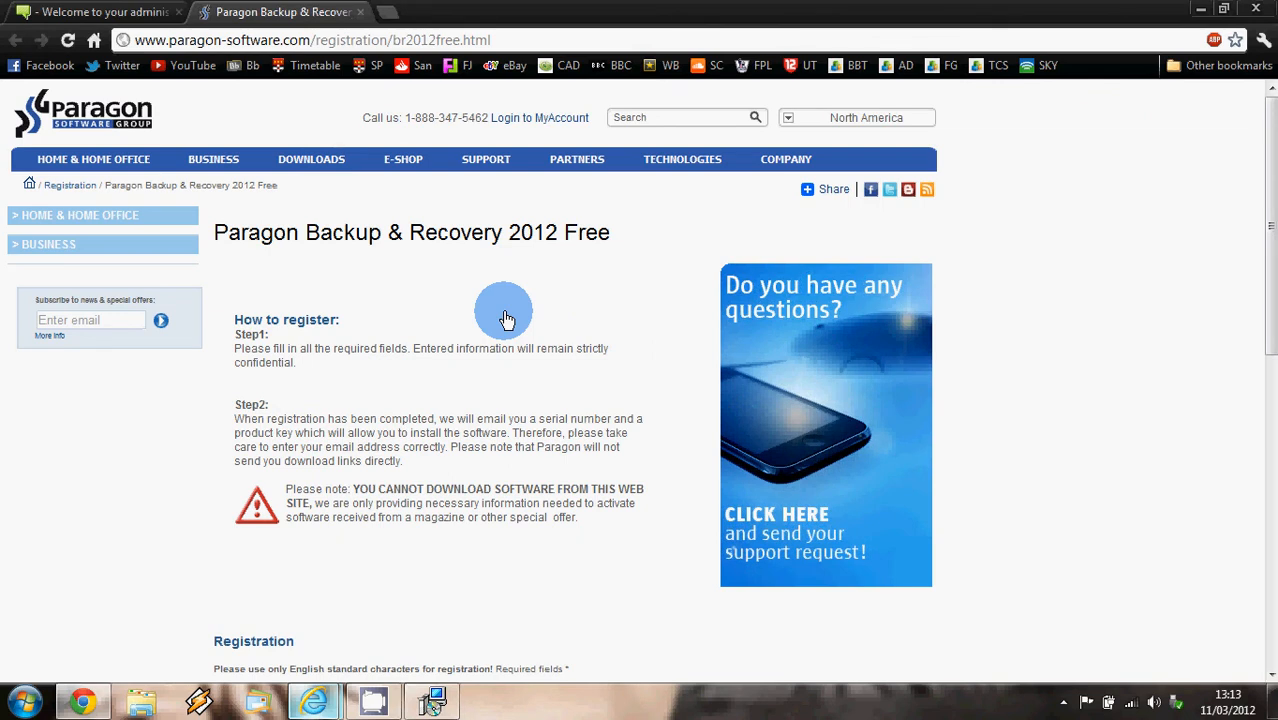
scroll("down", 3)
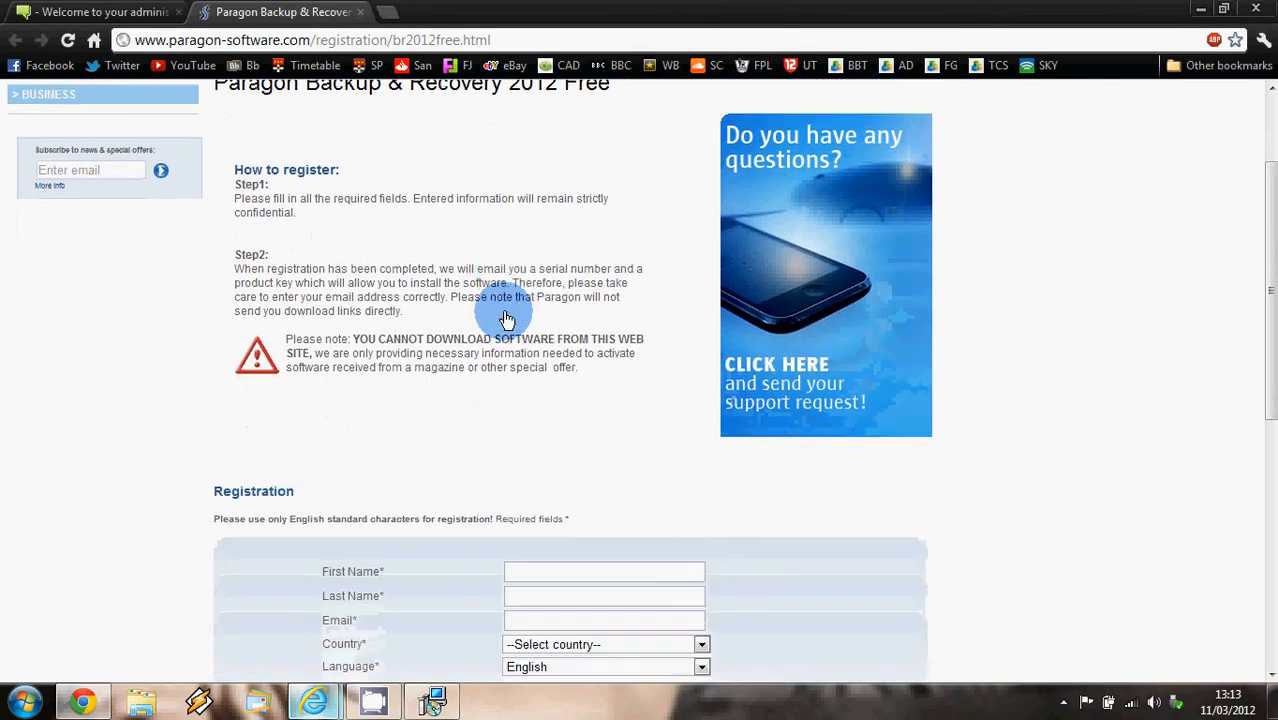
scroll("down", 3)
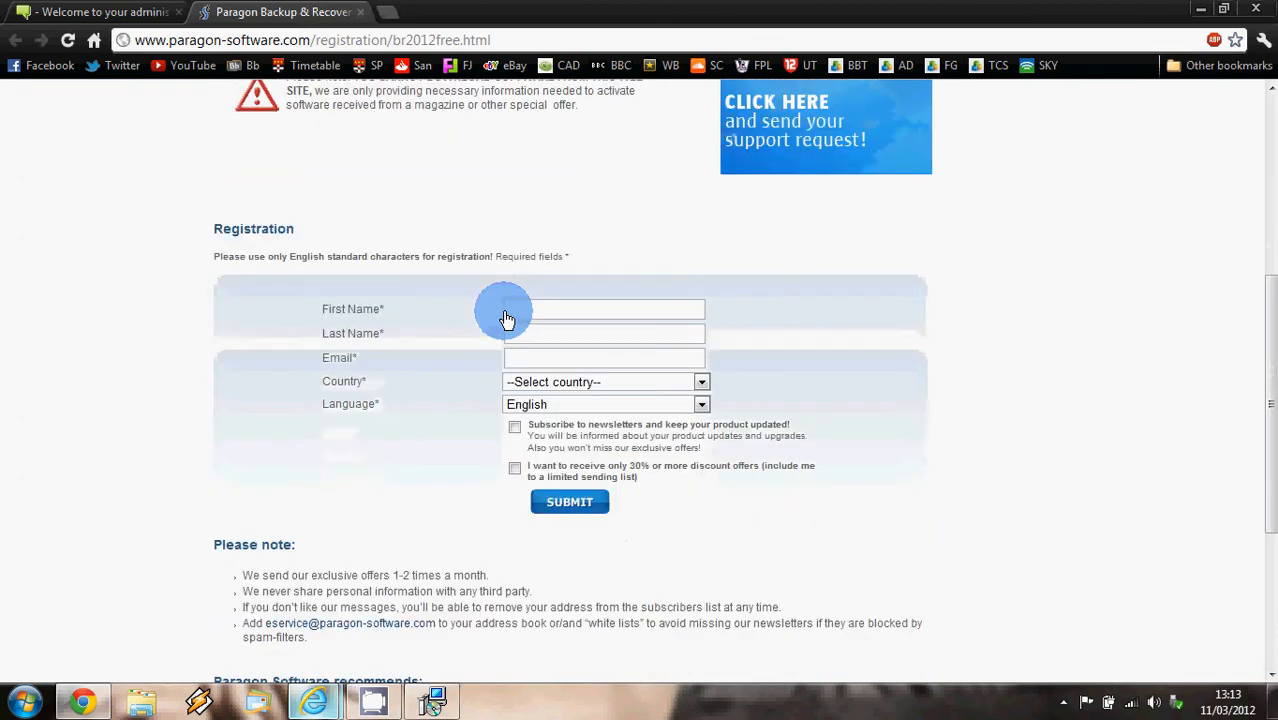
- Enter first name, last name, Yahoo email and United Kingdom as country, then submit the form
type("villag")
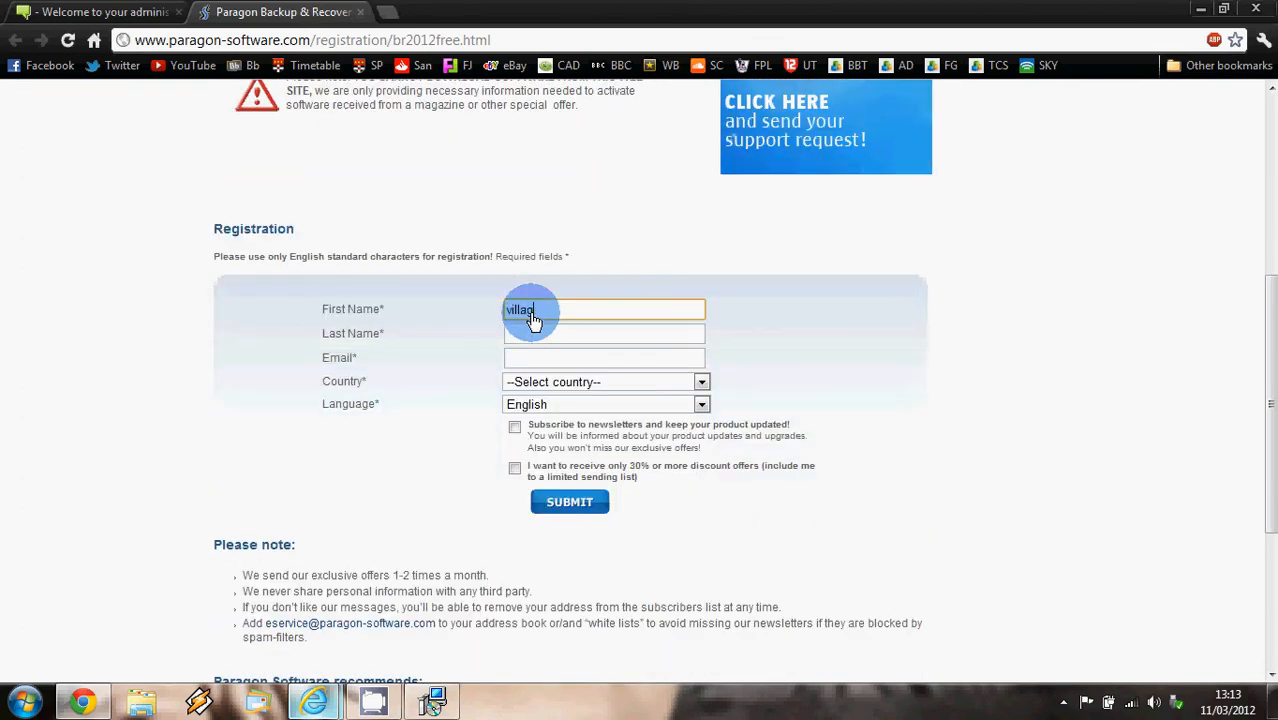
type("admin")
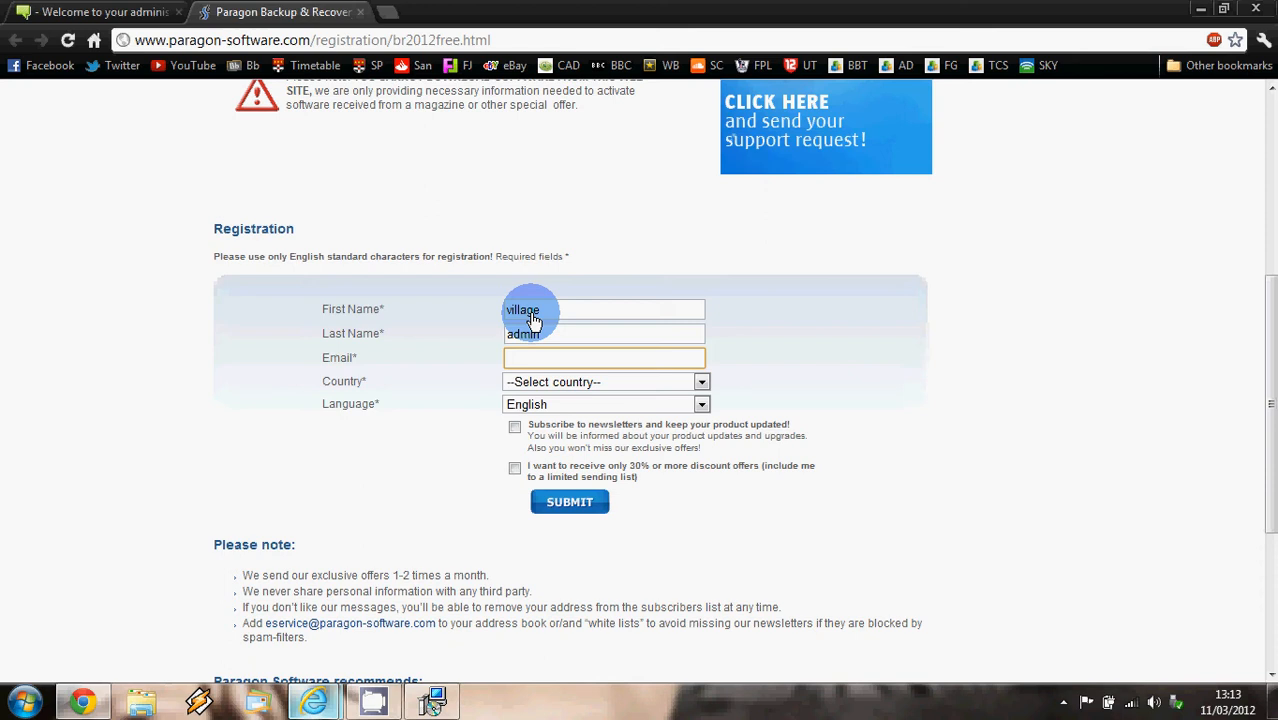
type("user.yaho")
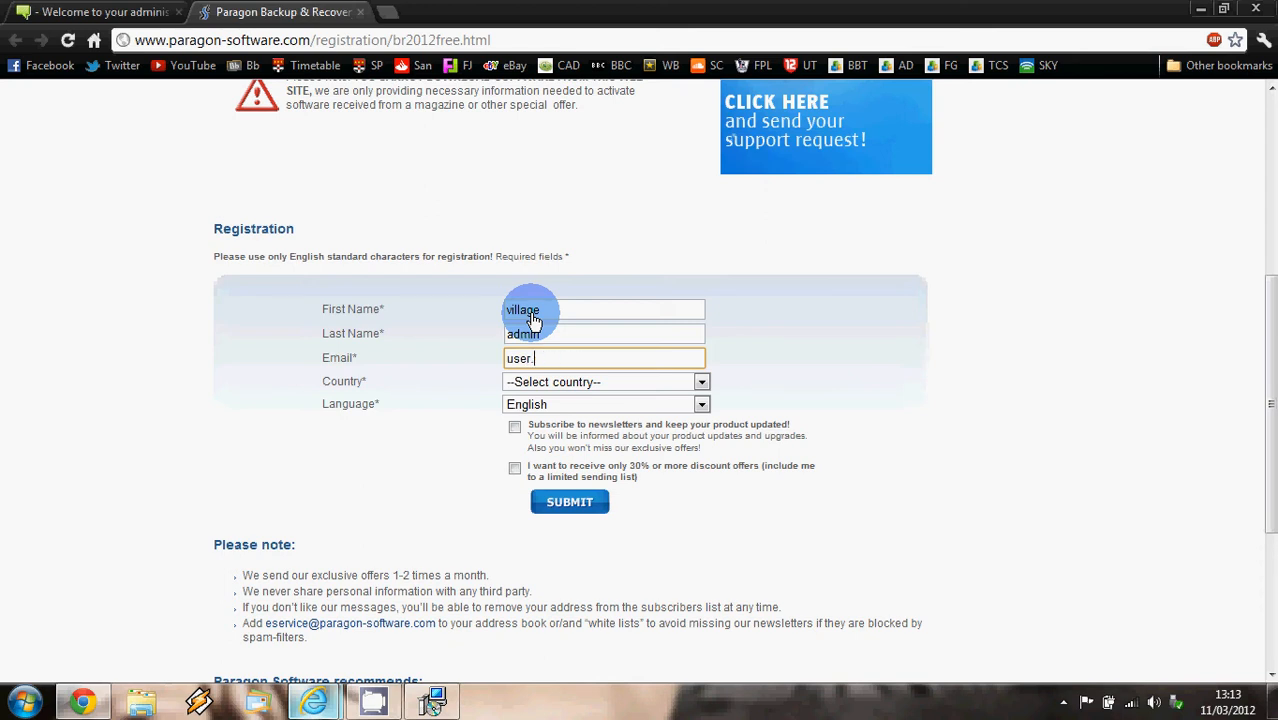
type("bv")
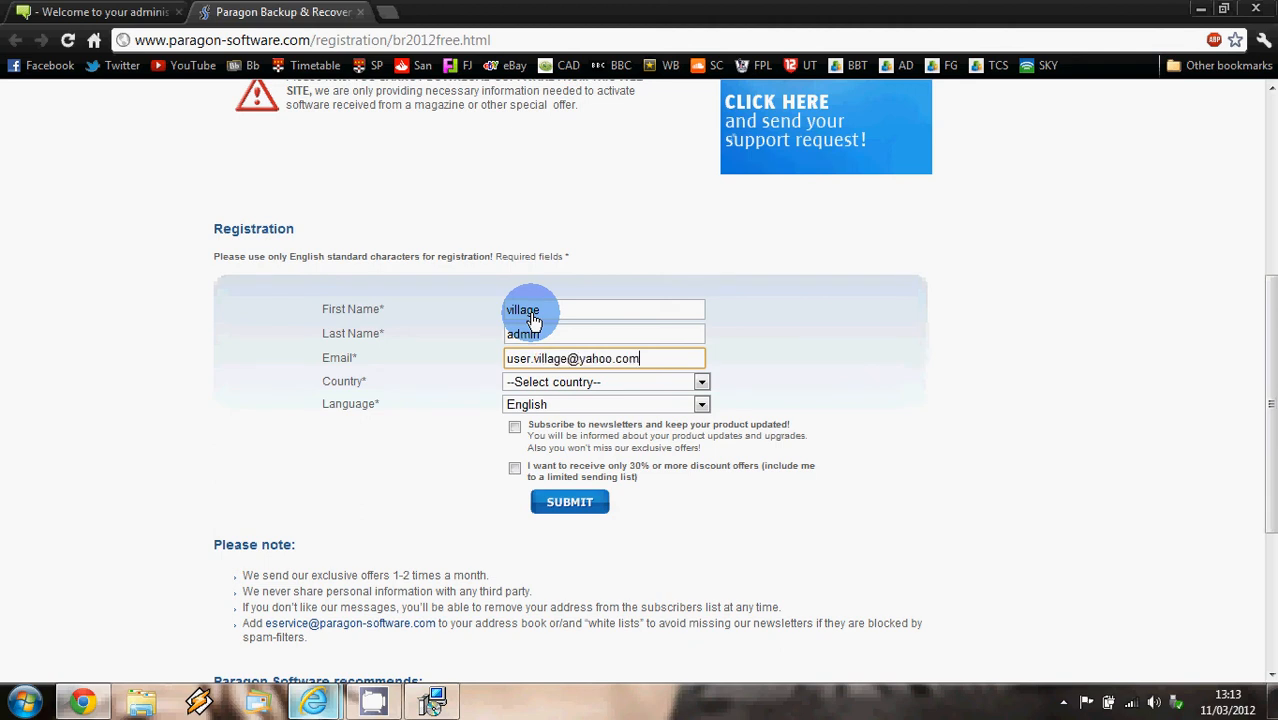
left_click(604, 381)
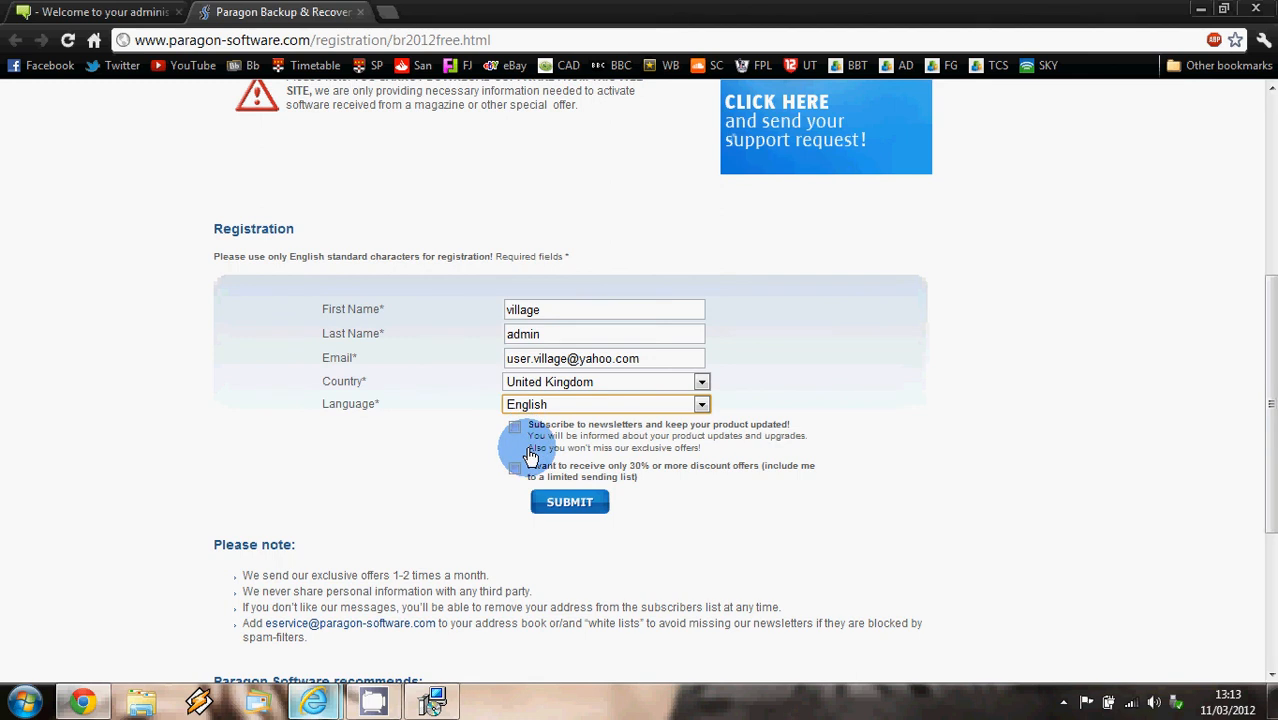
mouse_move(570, 502)
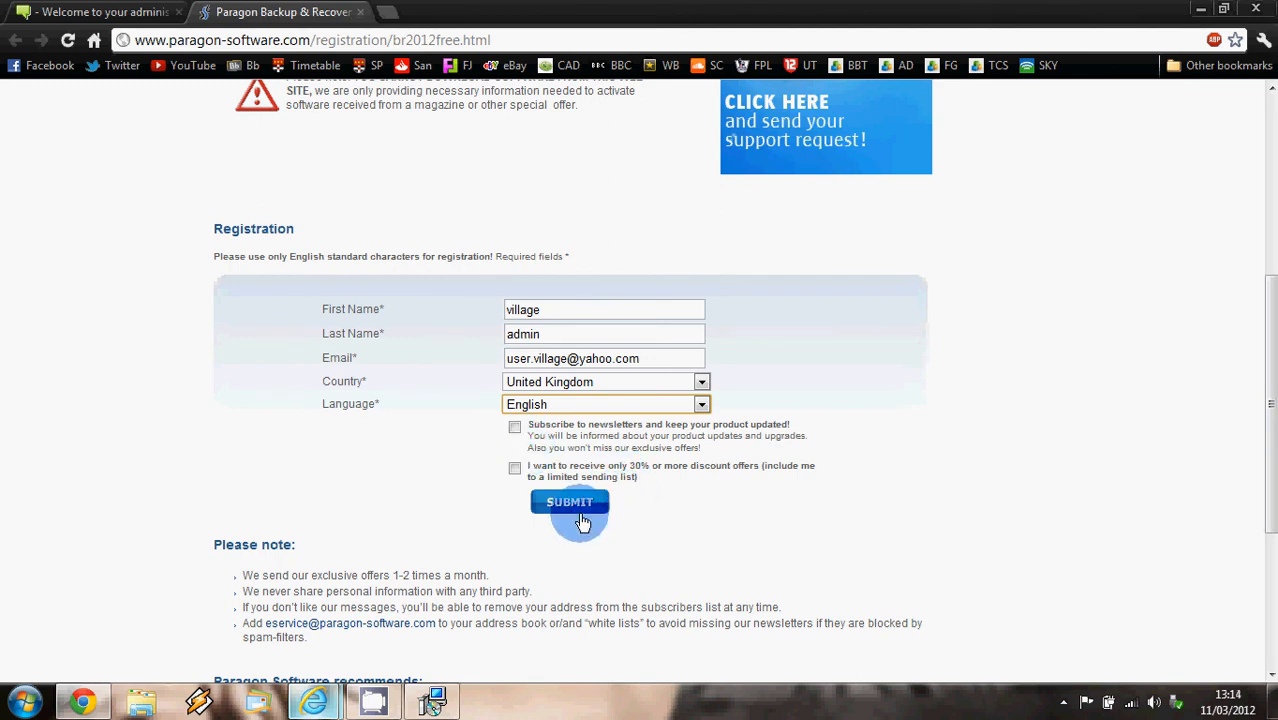
left_click(570, 502)
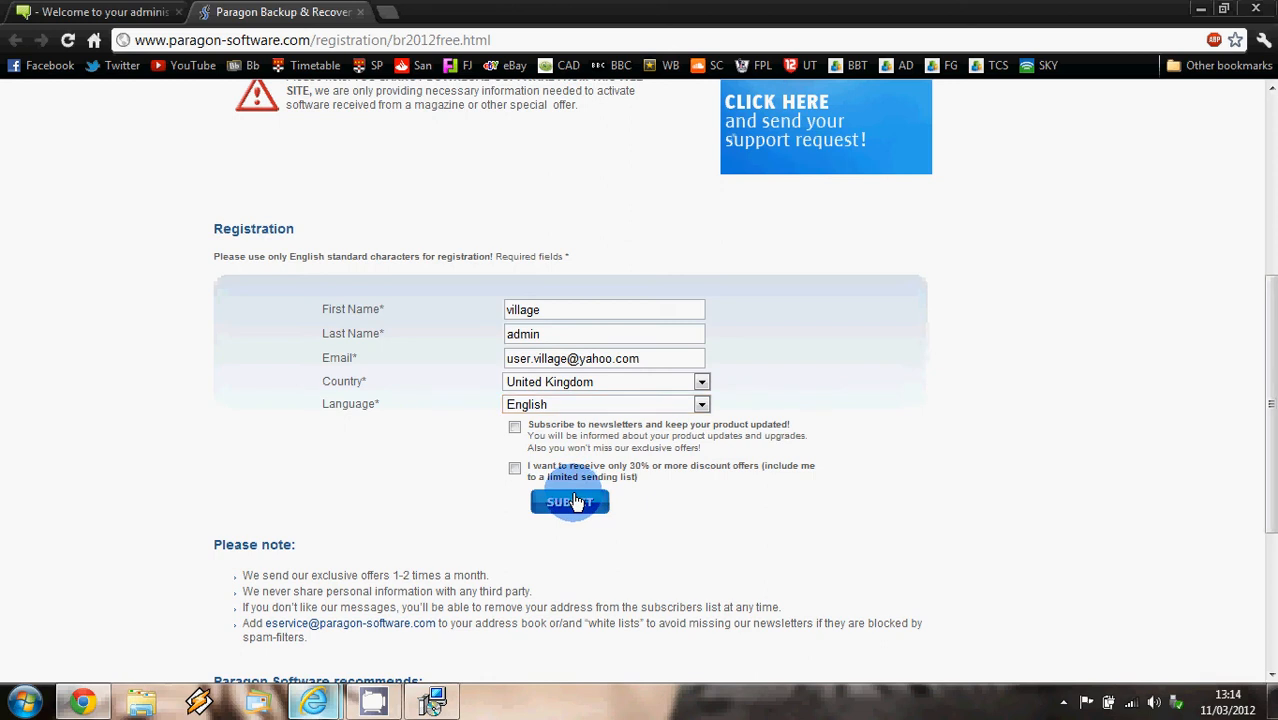
- Reselect United Kingdom and resubmit the form until the registration email arrives in Yahoo Mail
left_click(570, 501)
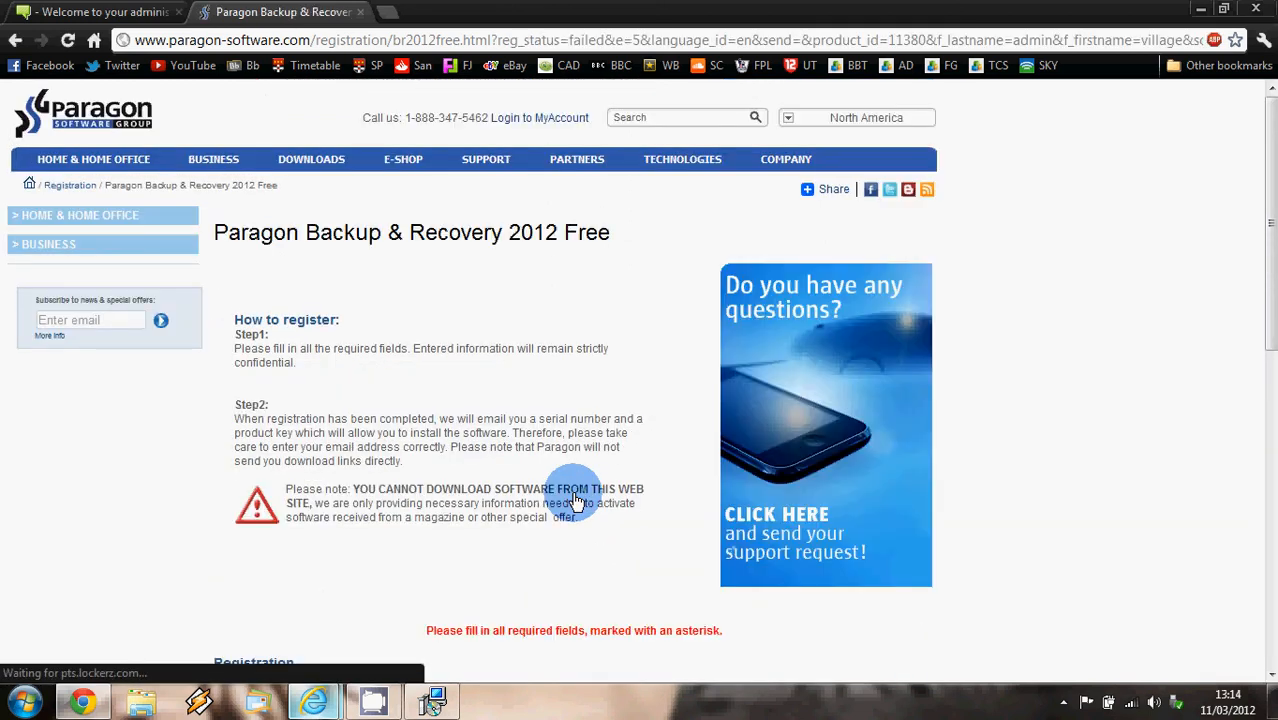
scroll("down", 3)
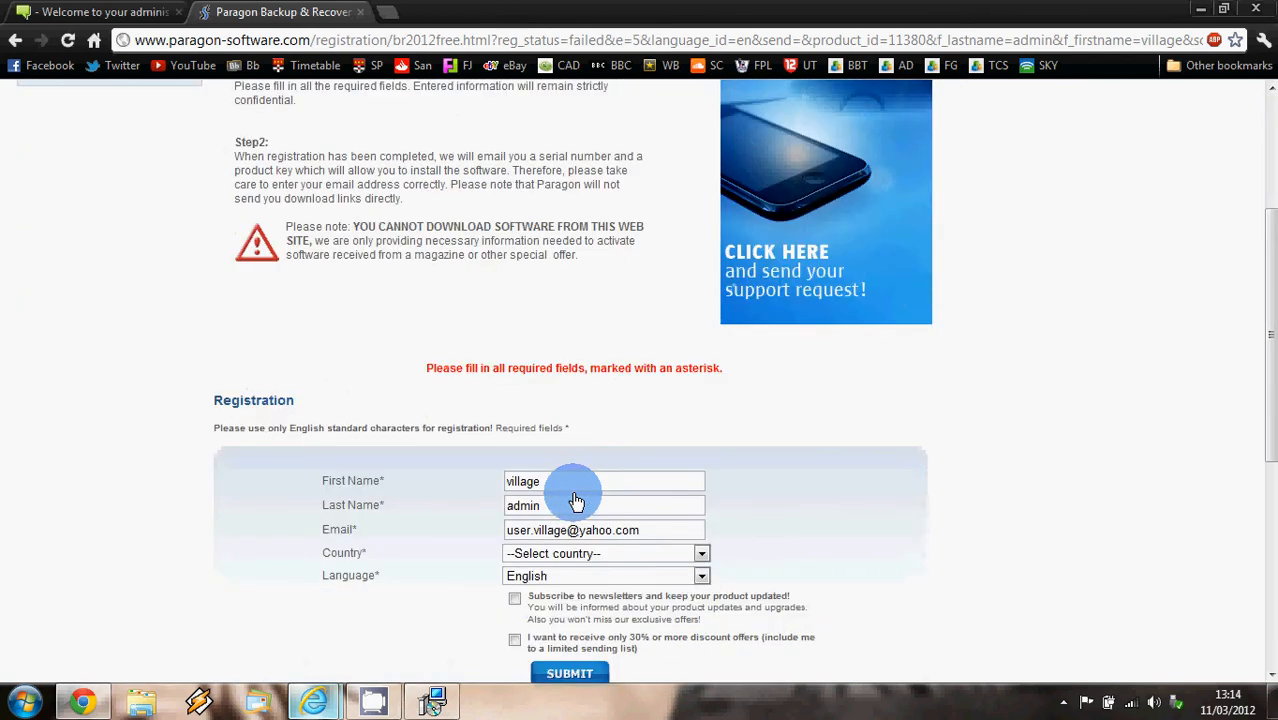
scroll("down", 3)
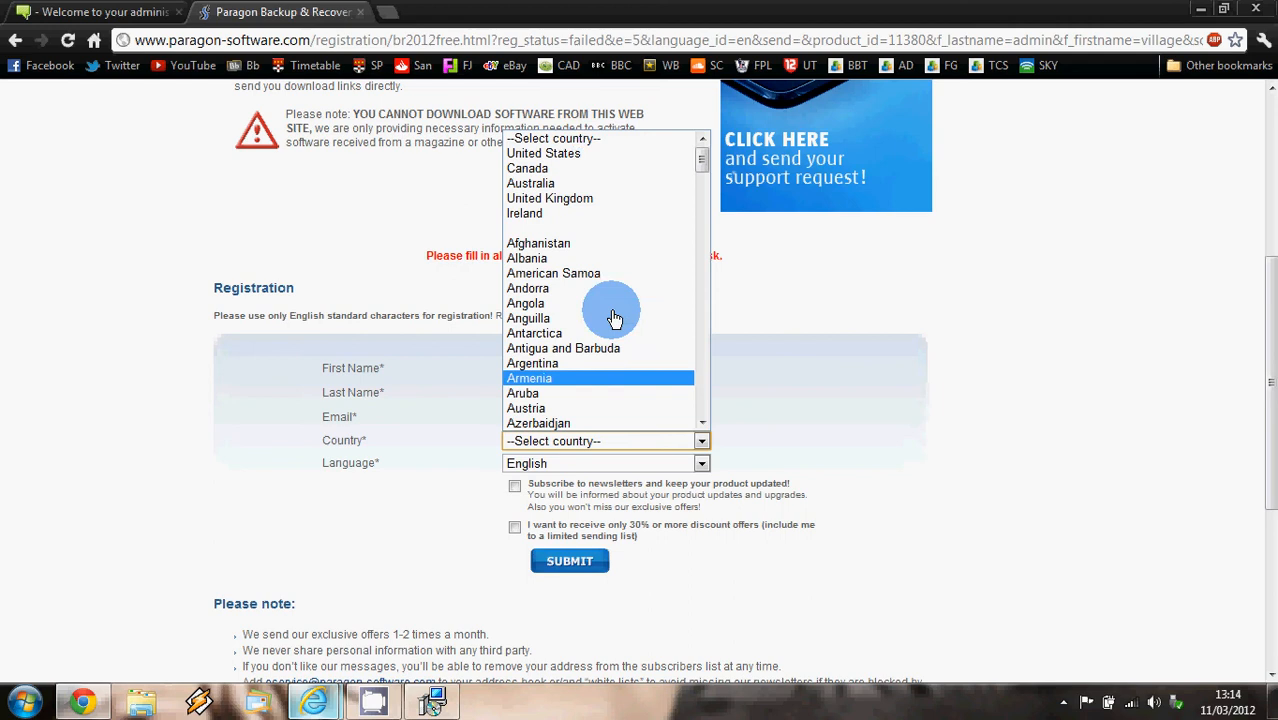
left_click(549, 198)
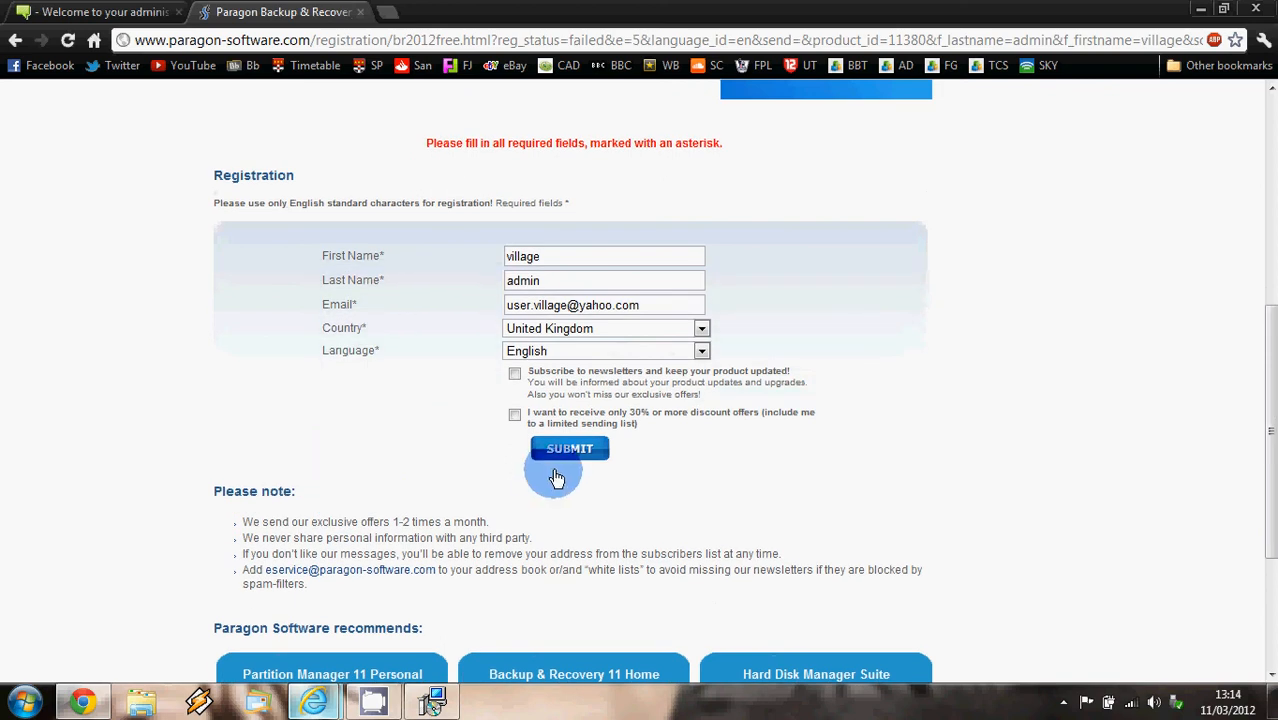
left_click(569, 448)
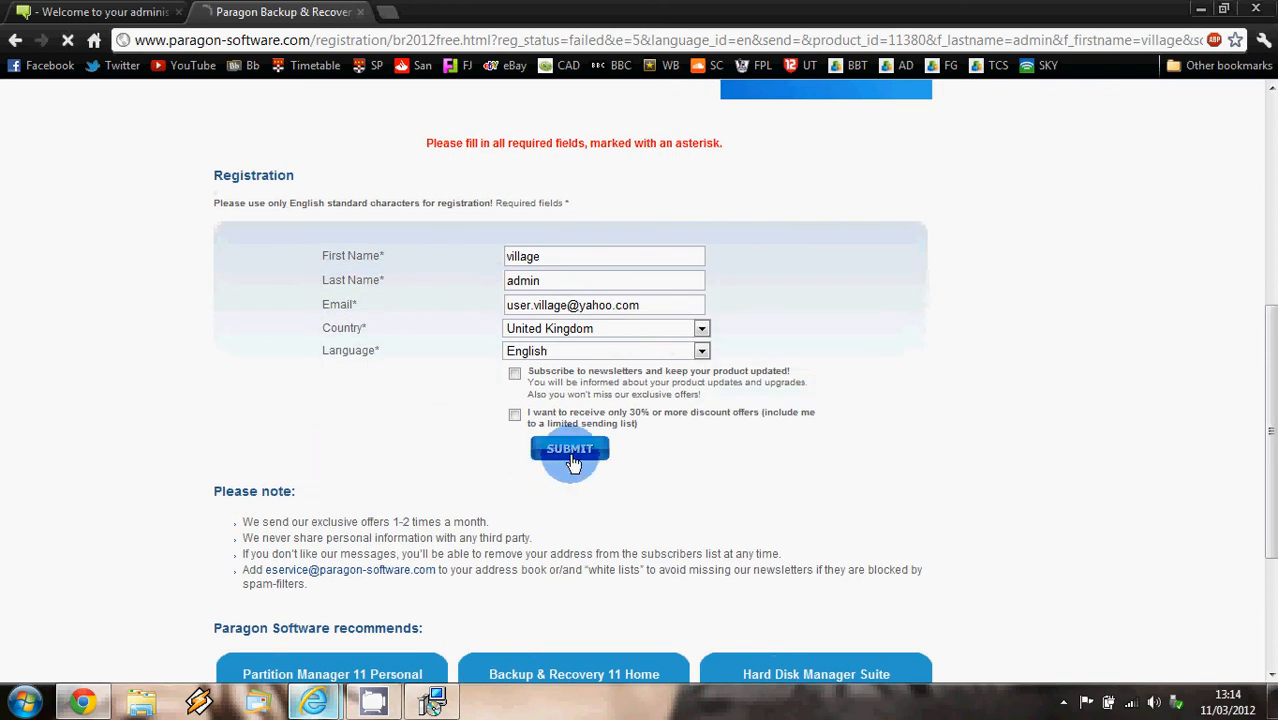
left_click(570, 448)
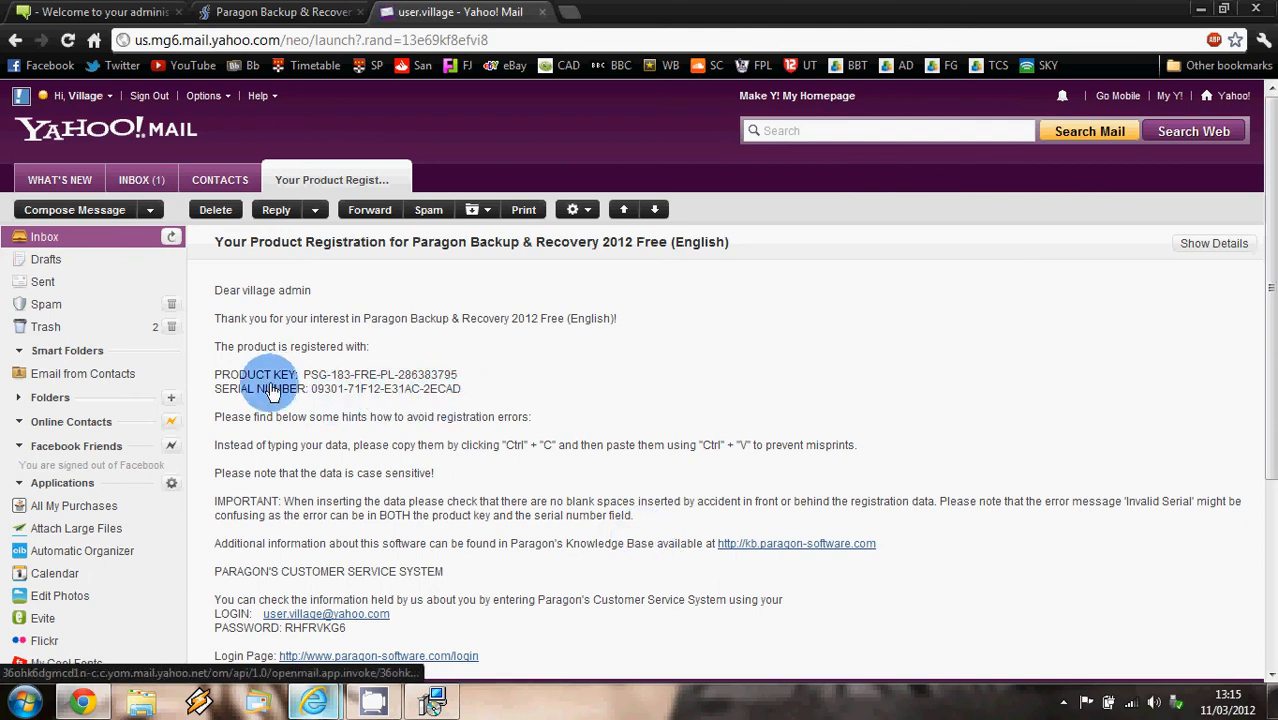
mouse_move(515, 540)
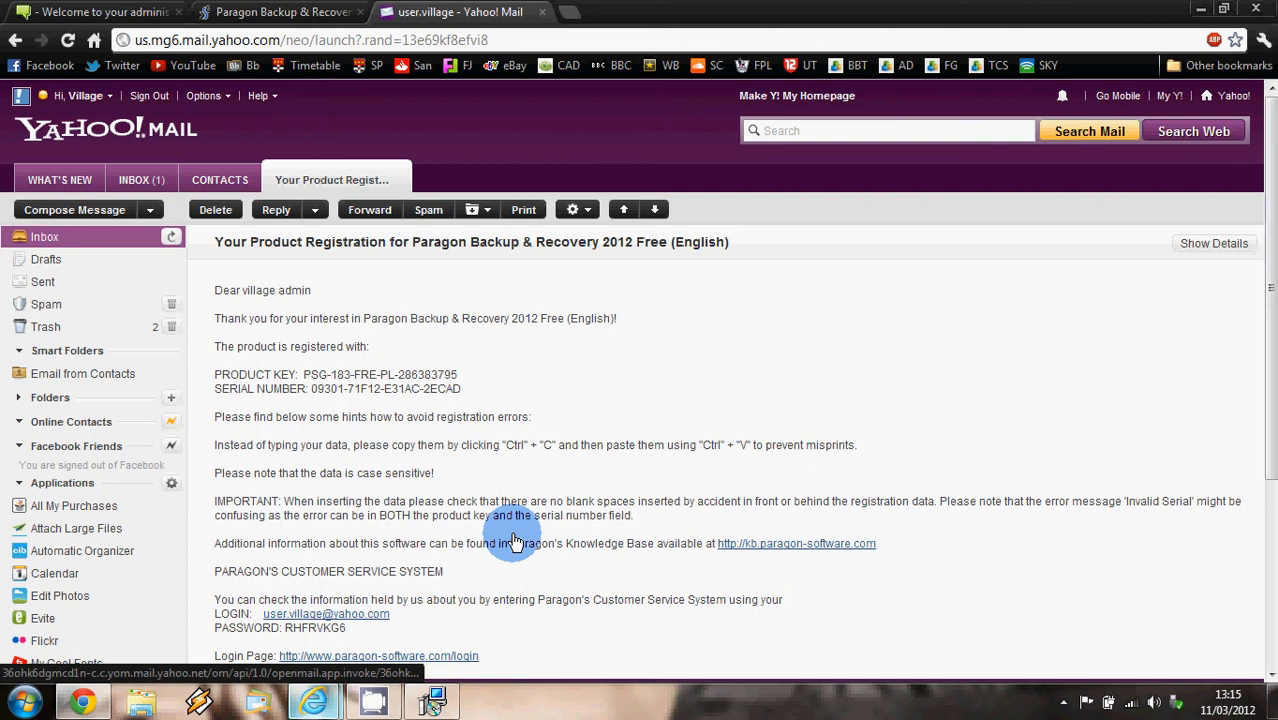
mouse_move(367, 498)
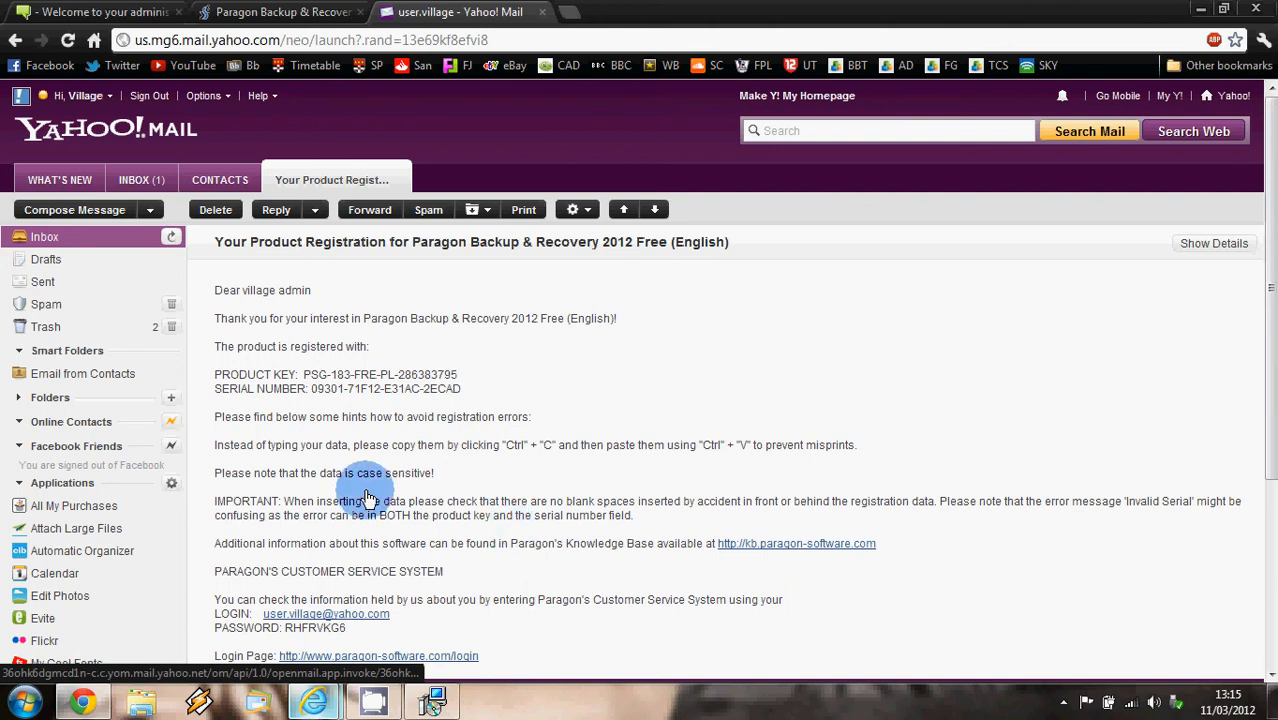
- Select the product key in the Paragon registration email in Yahoo Mail
double_click(380, 374)
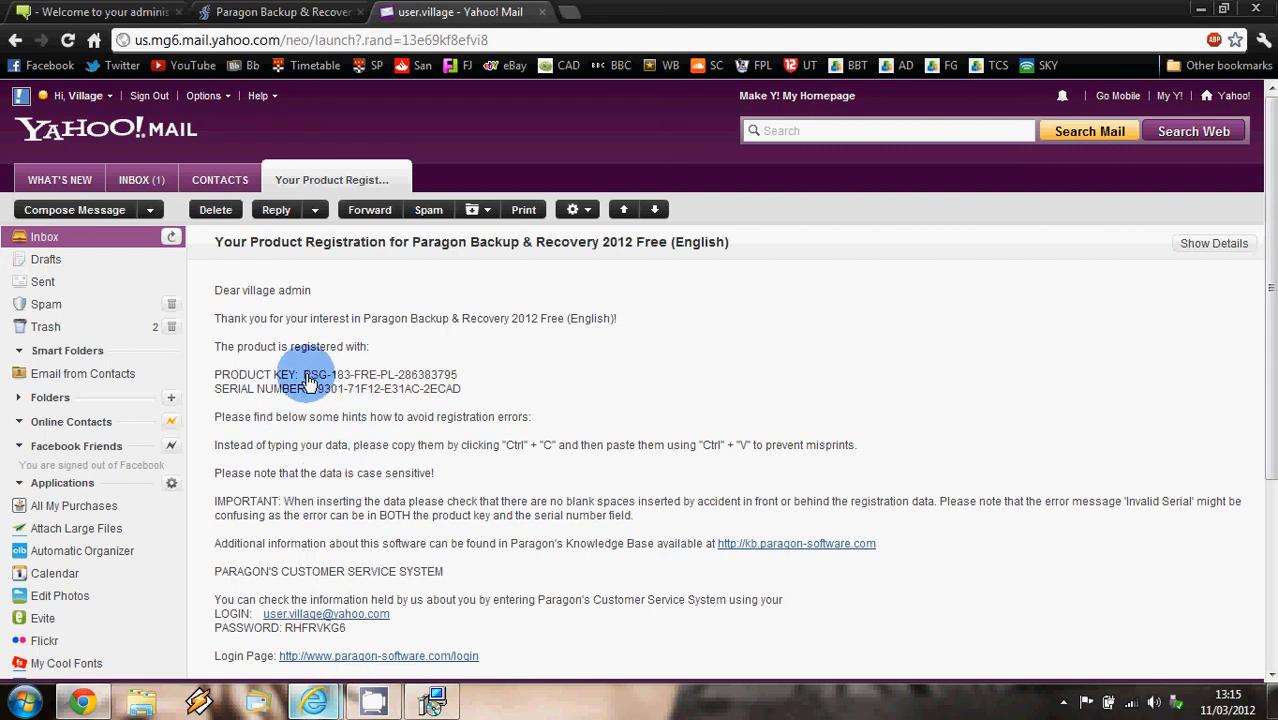
double_click(380, 374)
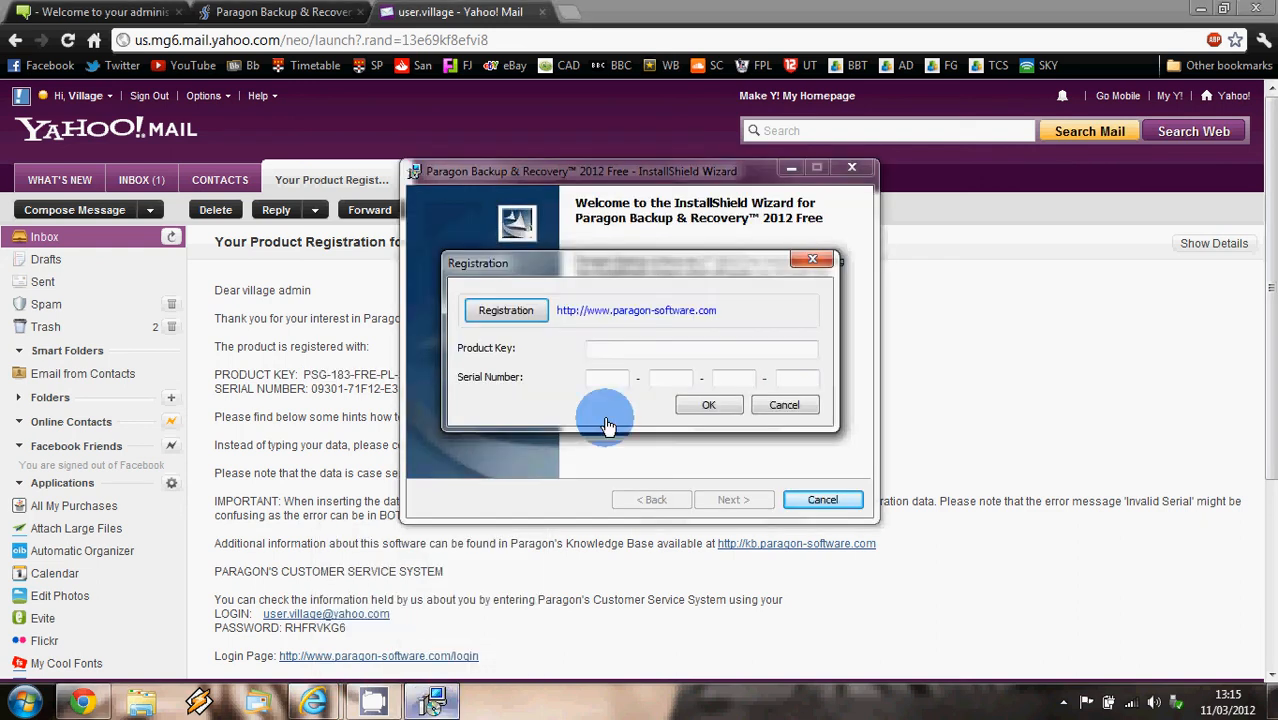
- Paste the copied product key into the installer's Product Key field
left_click(700, 348)
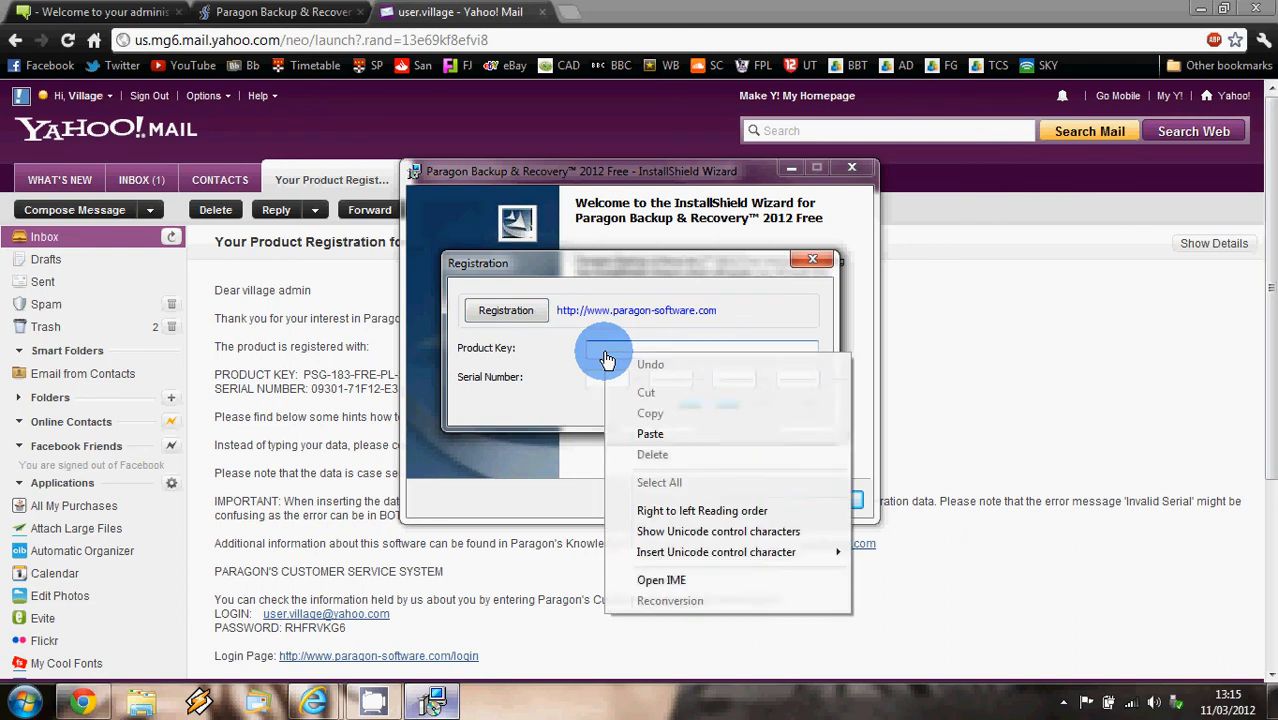
left_click(650, 433)
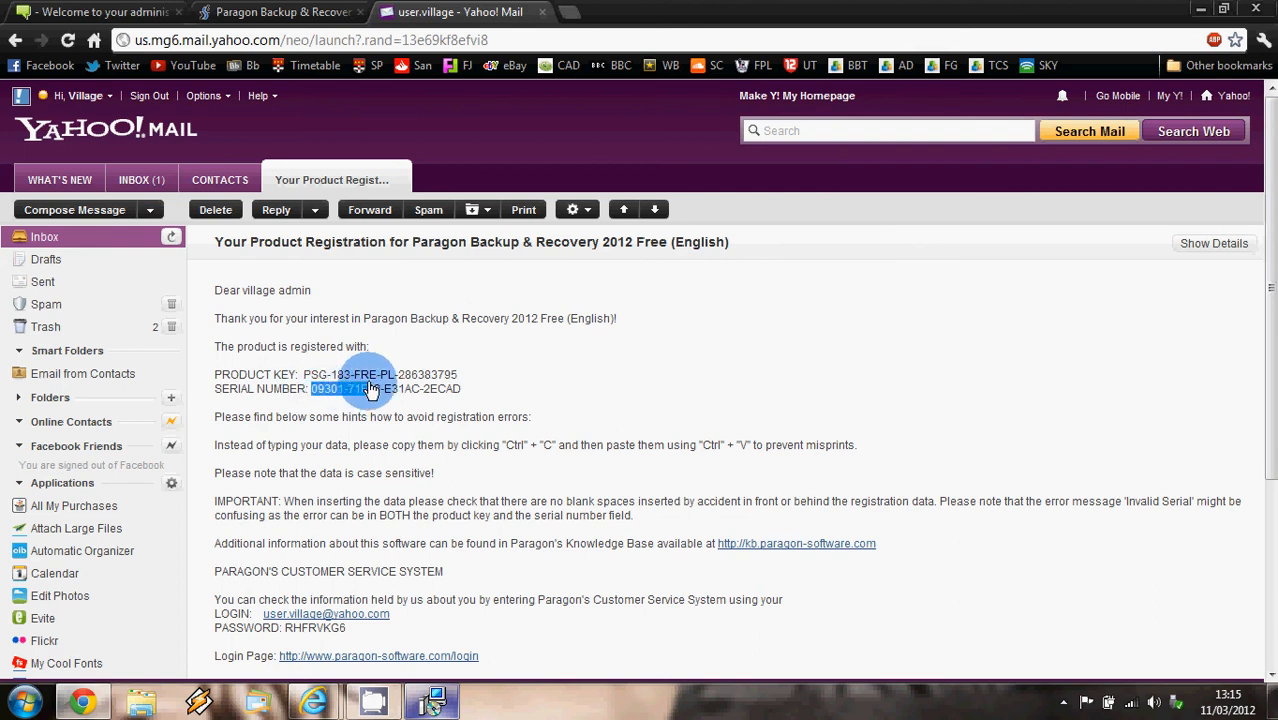
- Copy the serial number from the email and paste it into the Serial Number fields
left_click_drag(311, 388, 460, 388)
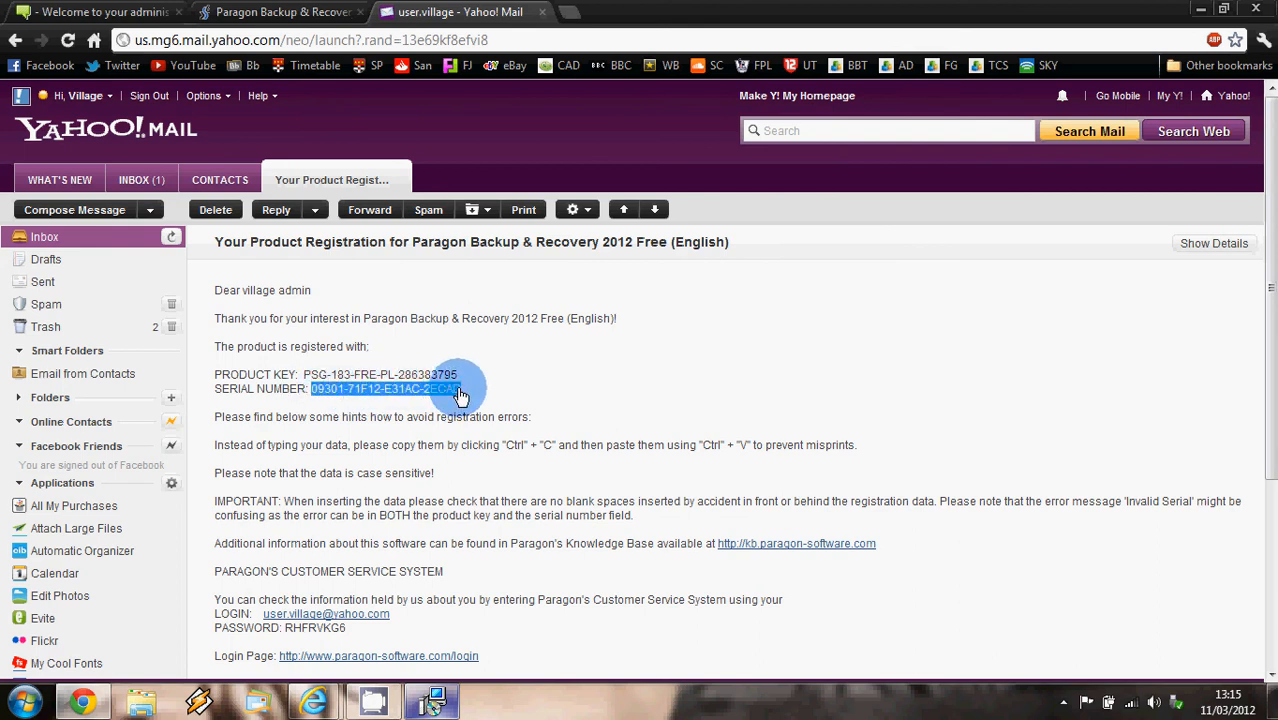
right_click(443, 389)
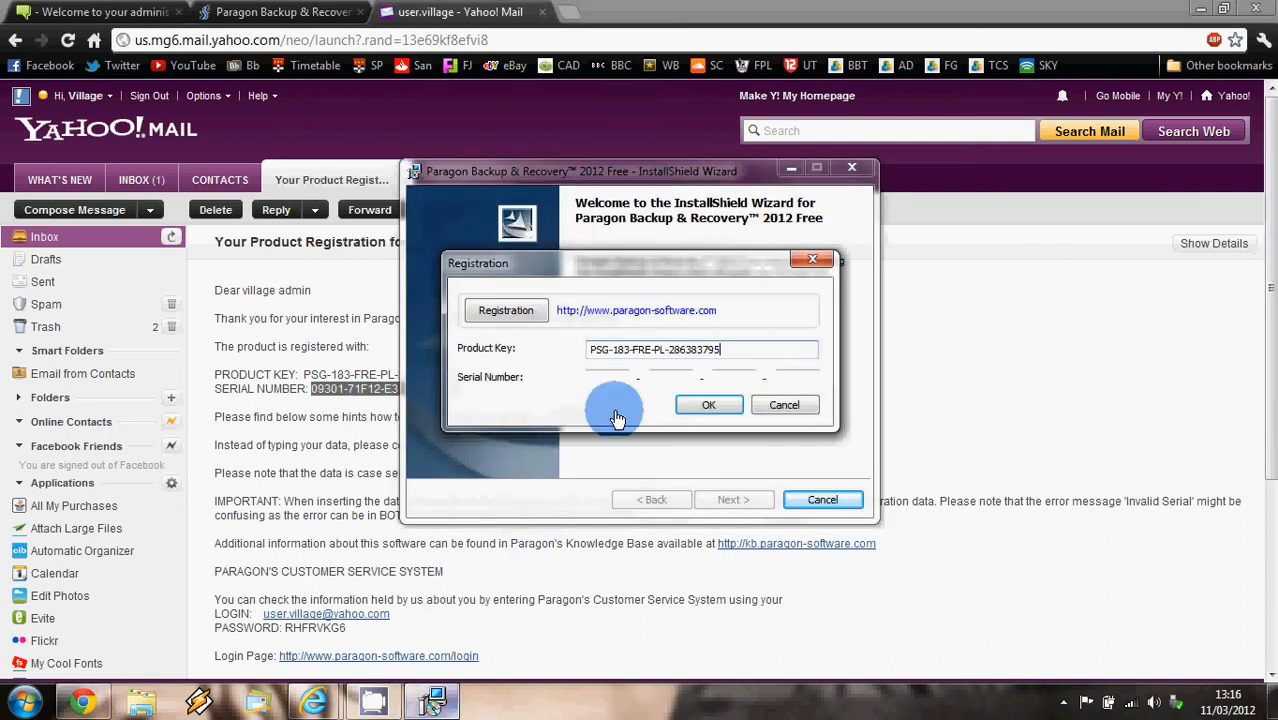
right_click(620, 380)
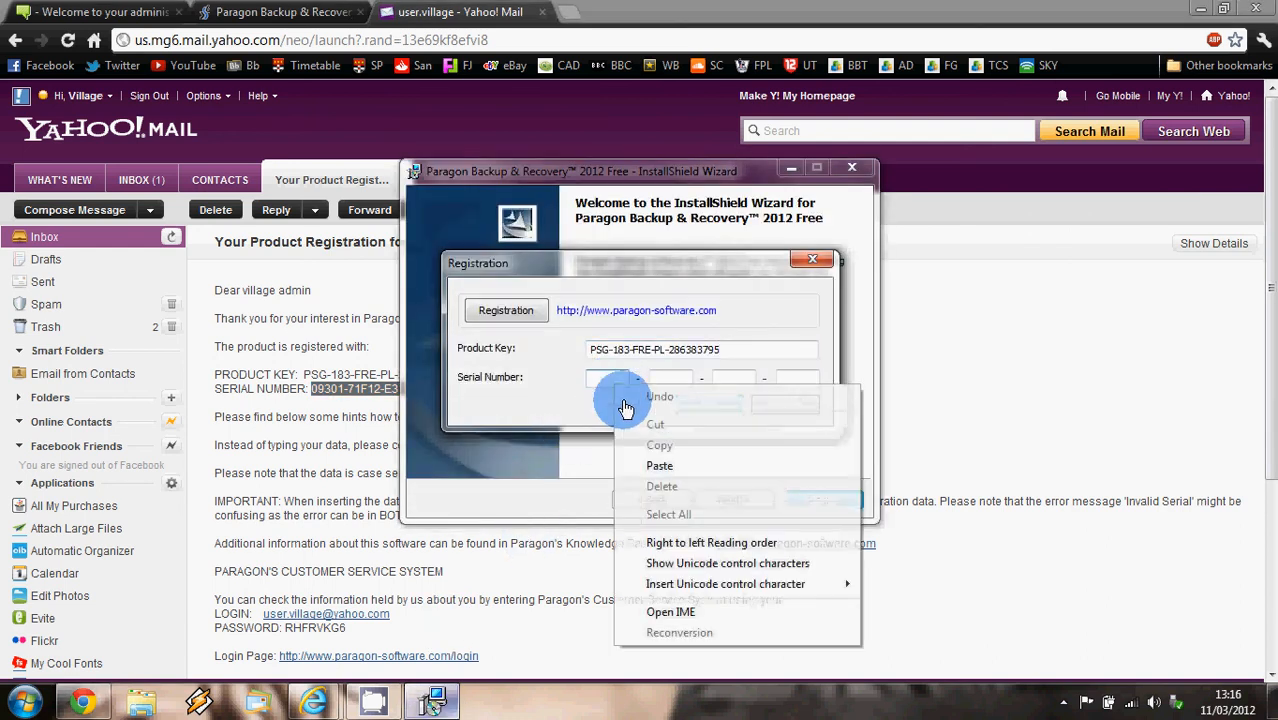
left_click(659, 465)
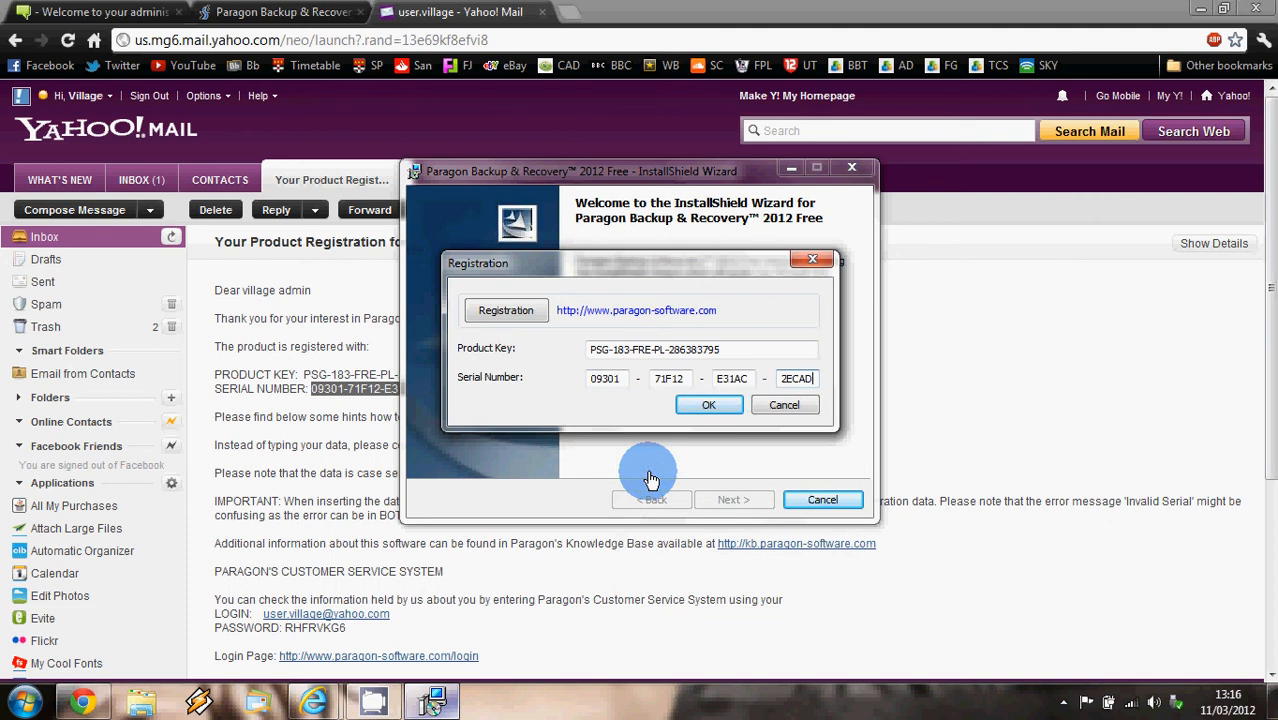
mouse_move(680, 458)
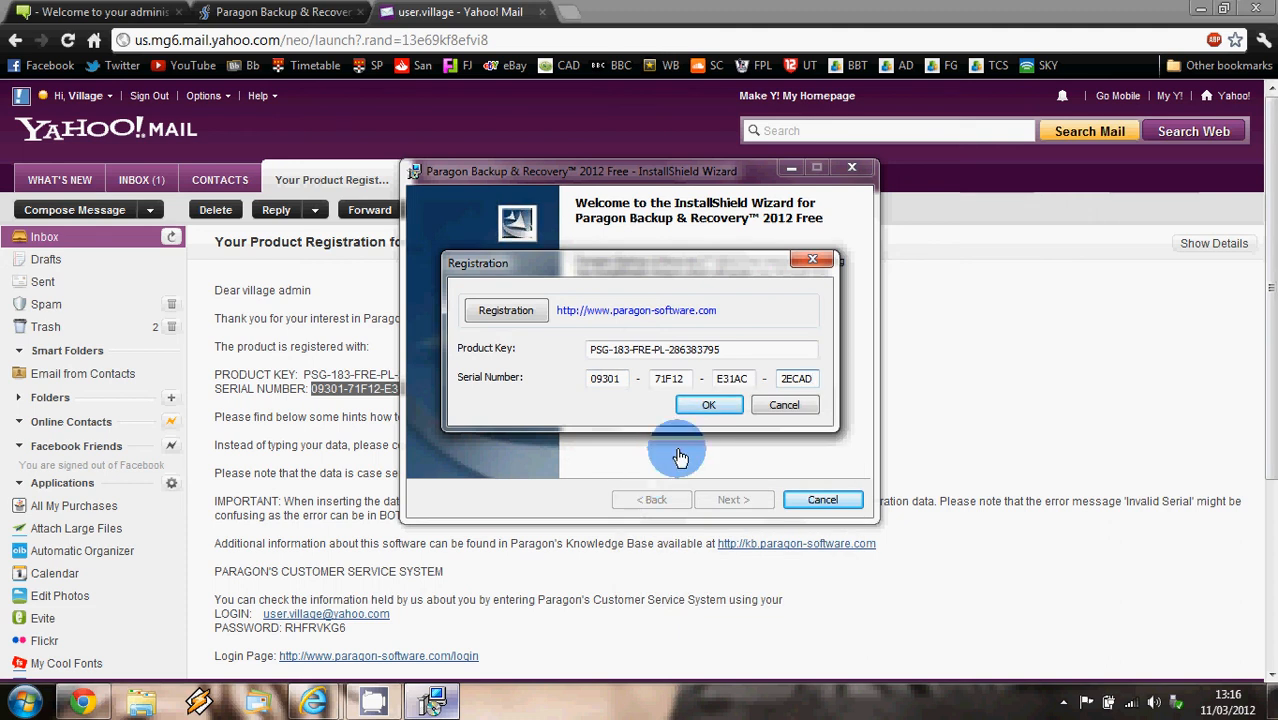
- Confirm registration, accept the license agreement and continue to Customer Information
left_click(708, 404)
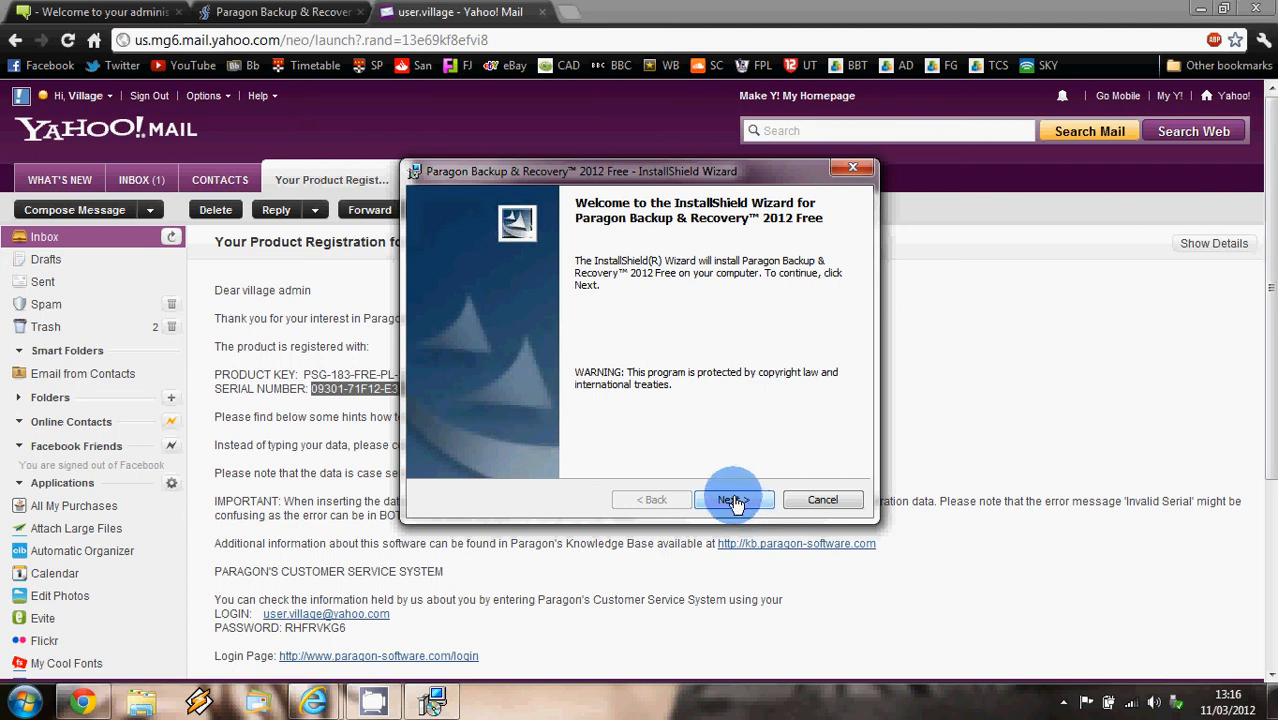
left_click(733, 499)
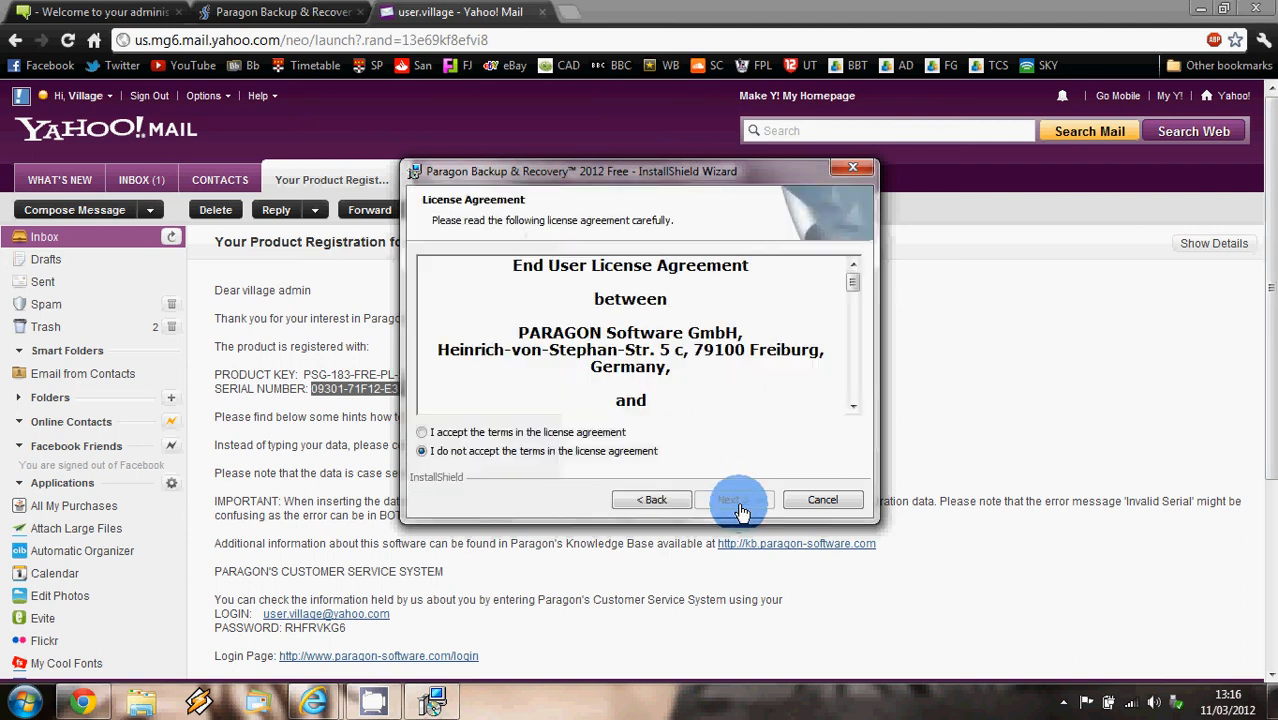
mouse_move(855, 305)
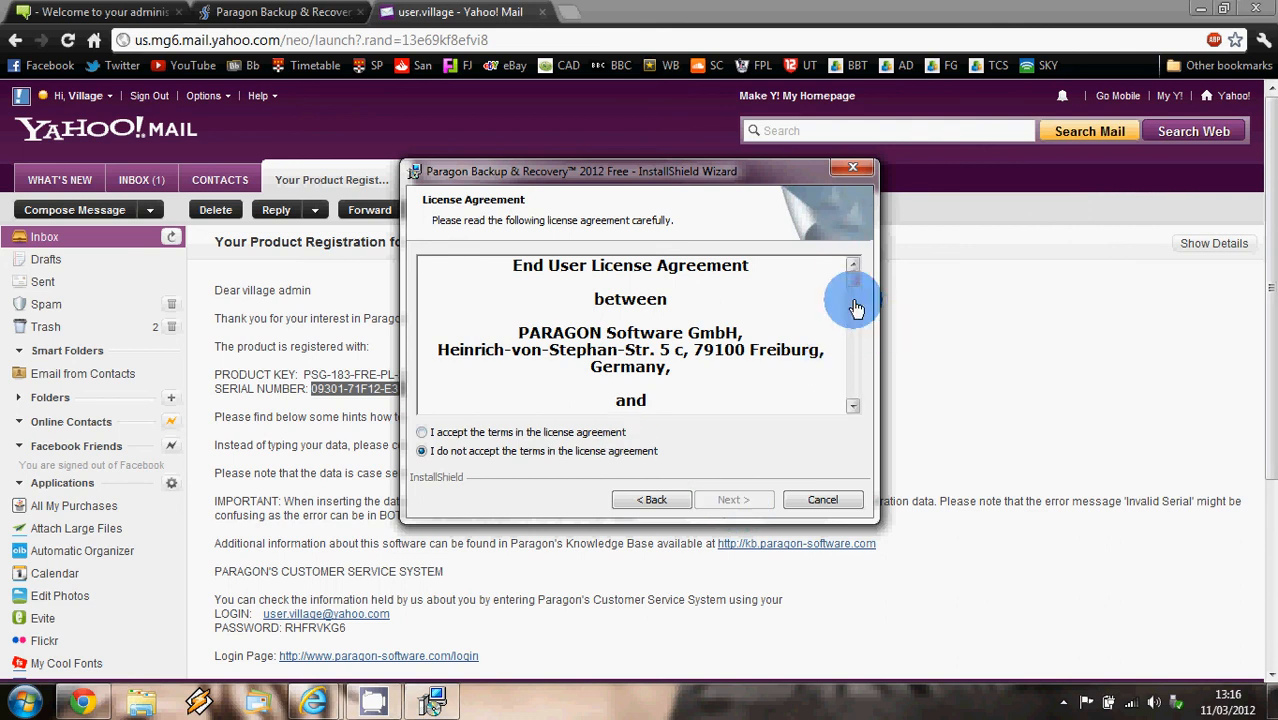
scroll("down", 3)
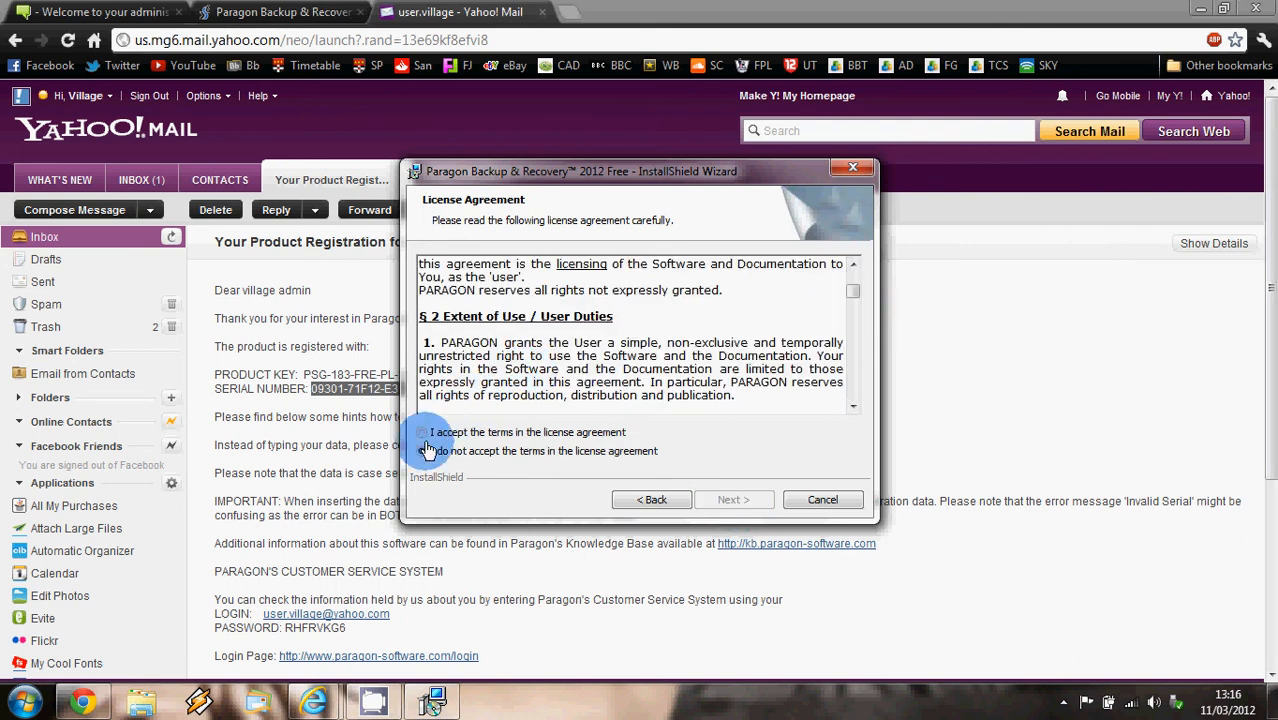
left_click(421, 432)
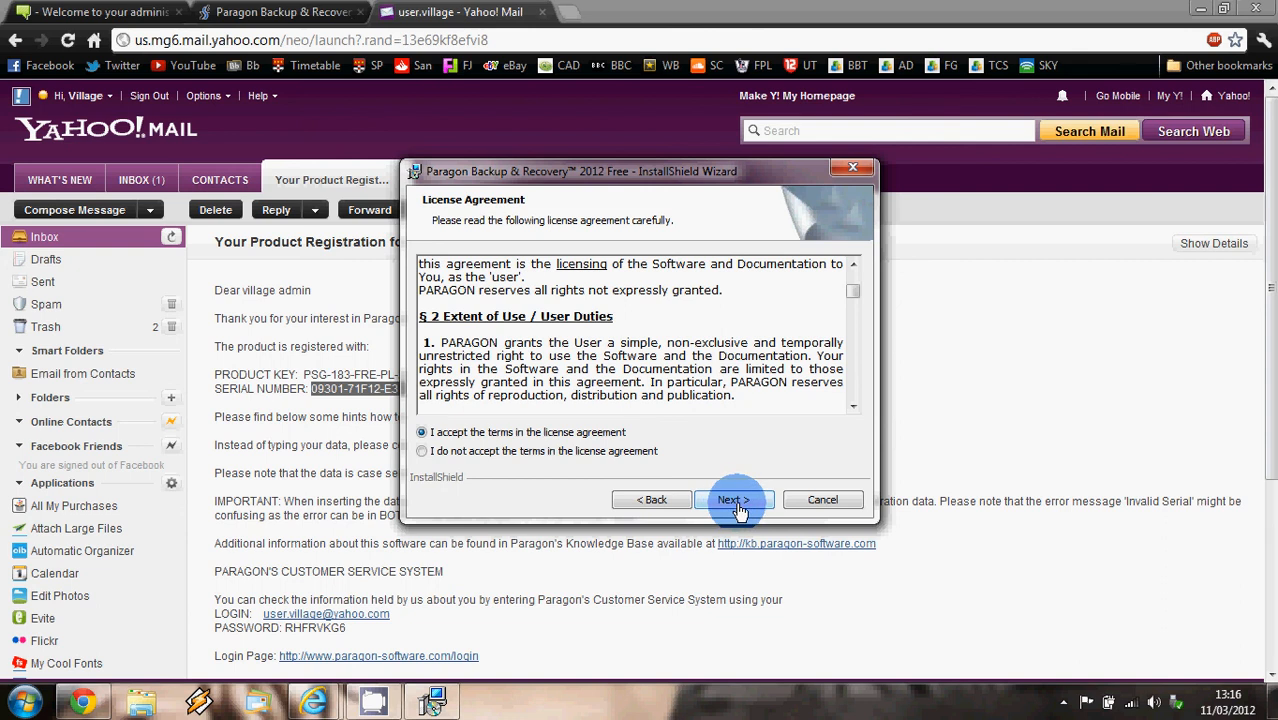
left_click(733, 499)
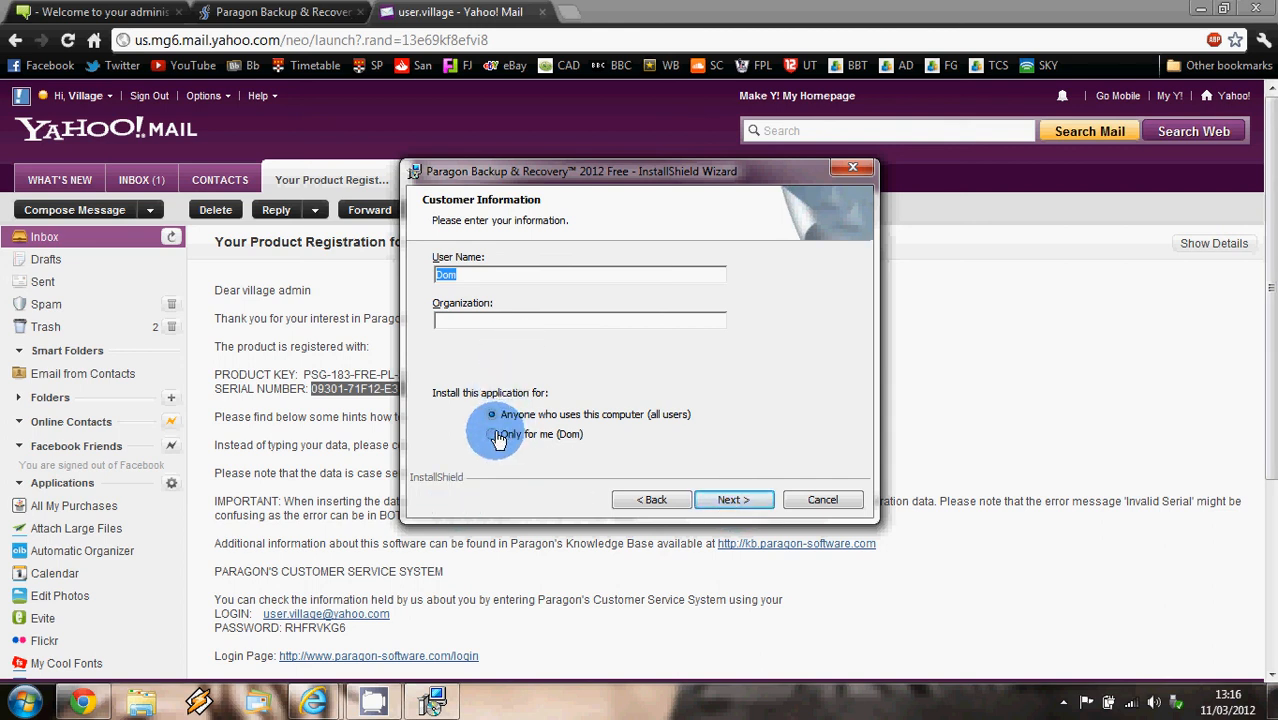
- Choose 'Only for me', keep default Custom Setup features and reach Ready to Install
left_click(491, 433)
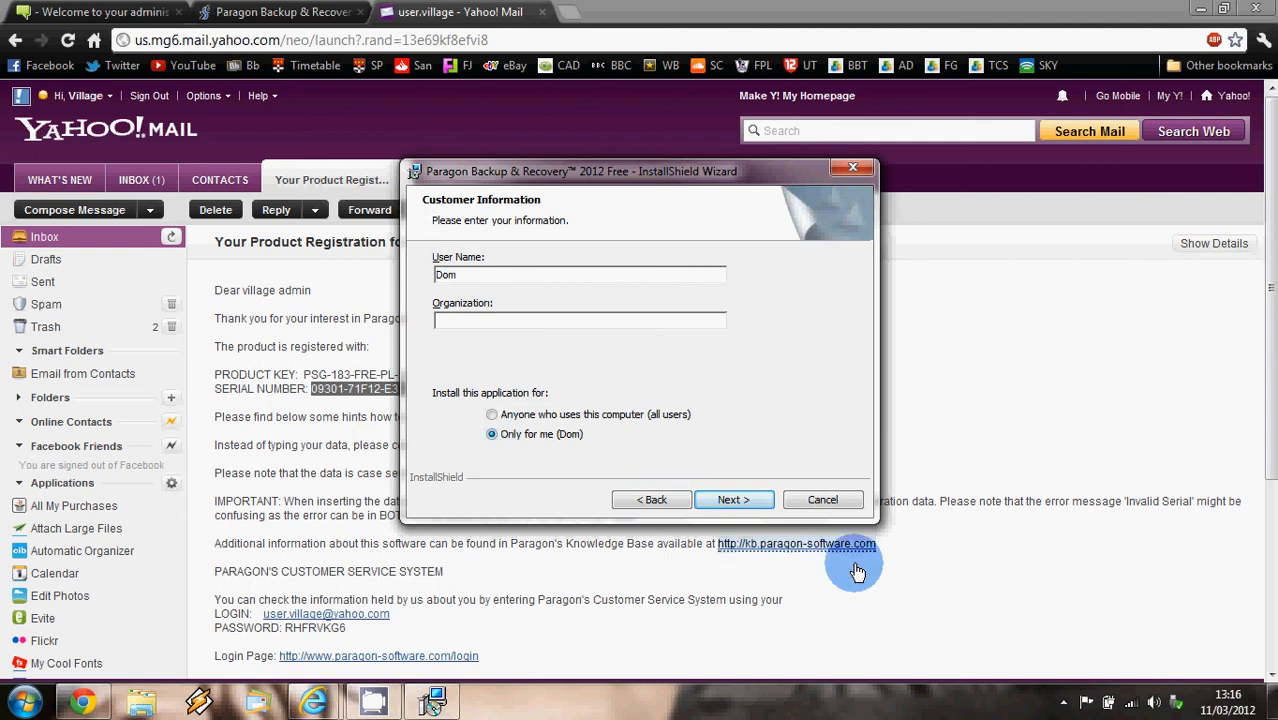
mouse_move(733, 499)
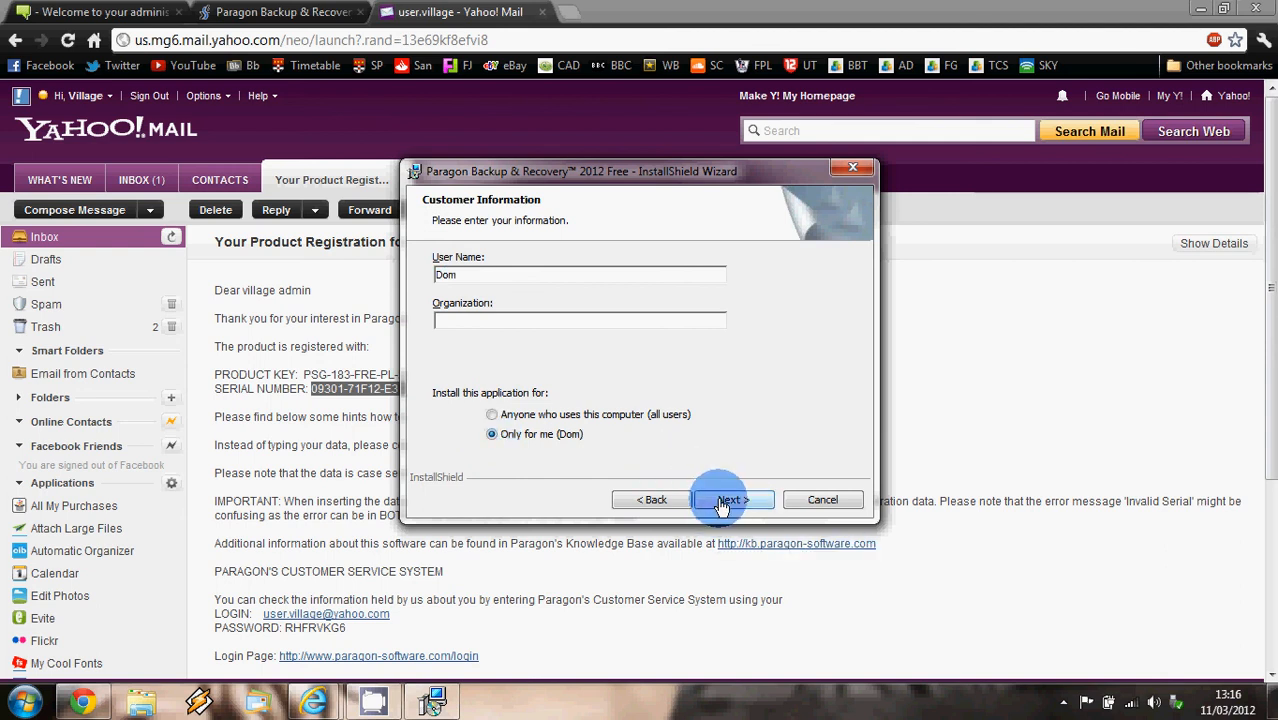
left_click(731, 499)
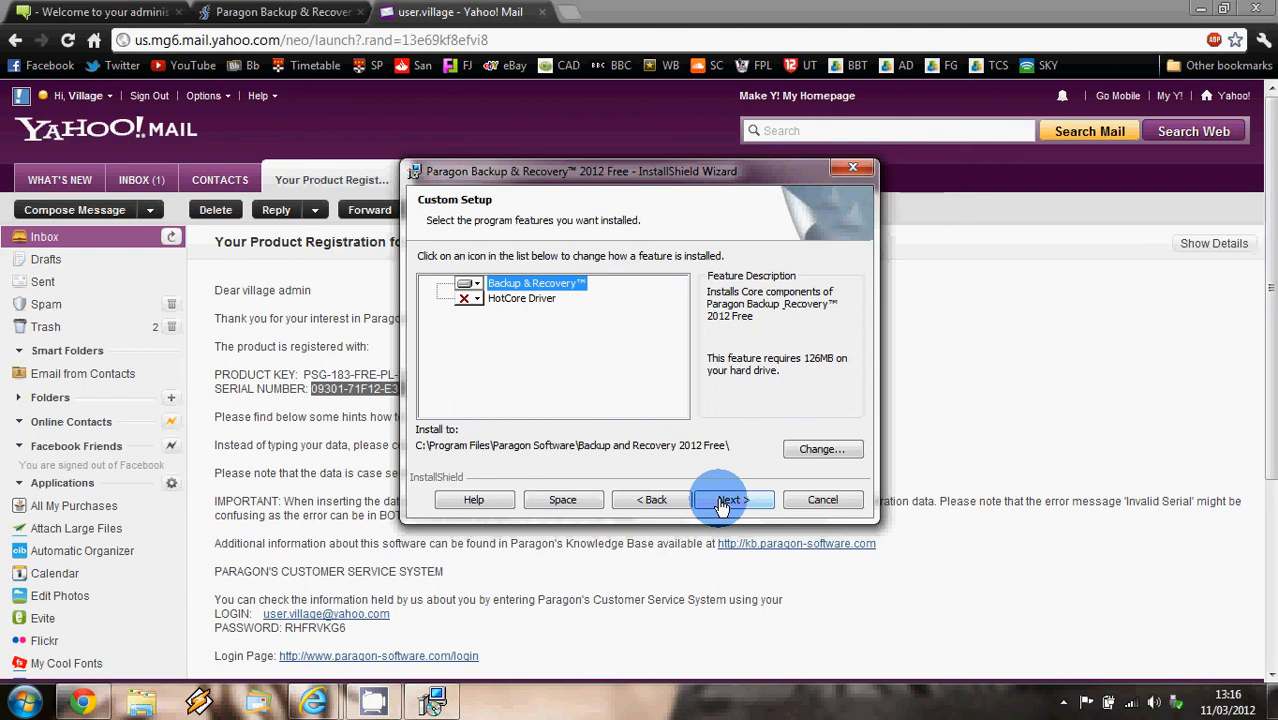
mouse_move(730, 510)
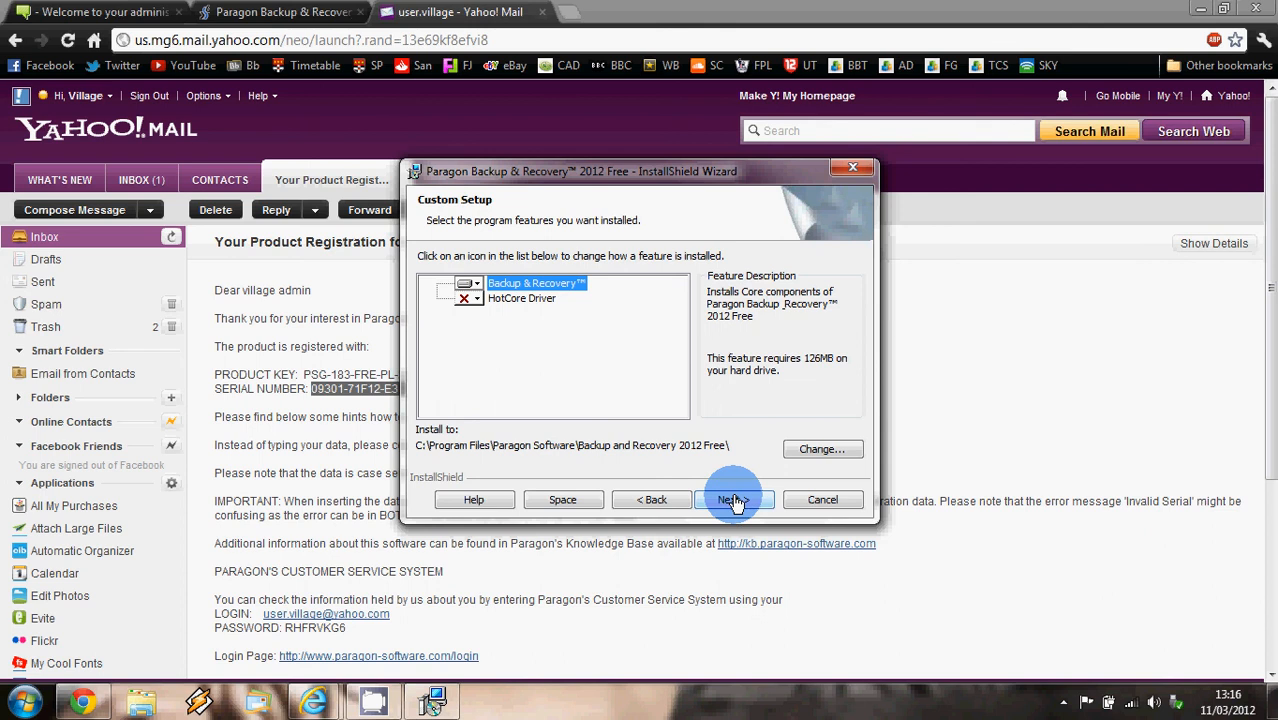
left_click(732, 499)
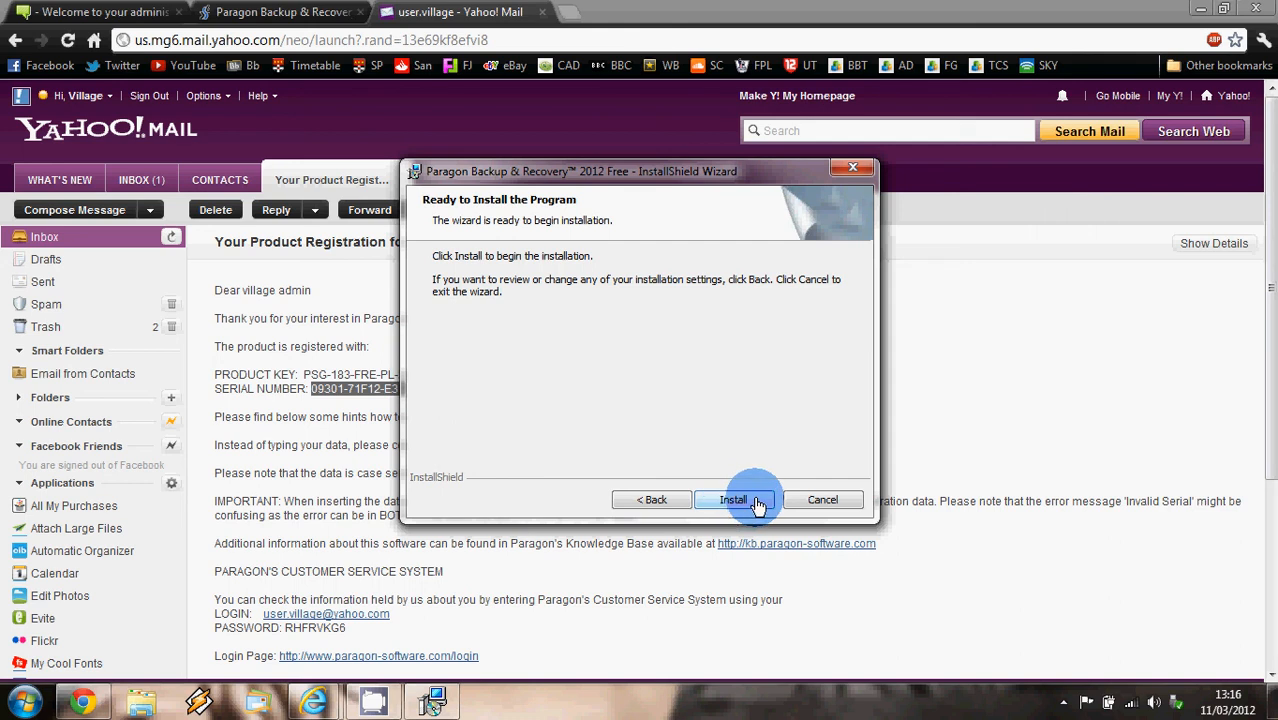
- Install Paragon Backup & Recovery 2012 Free and close the wizard with Finish
left_click(733, 500)
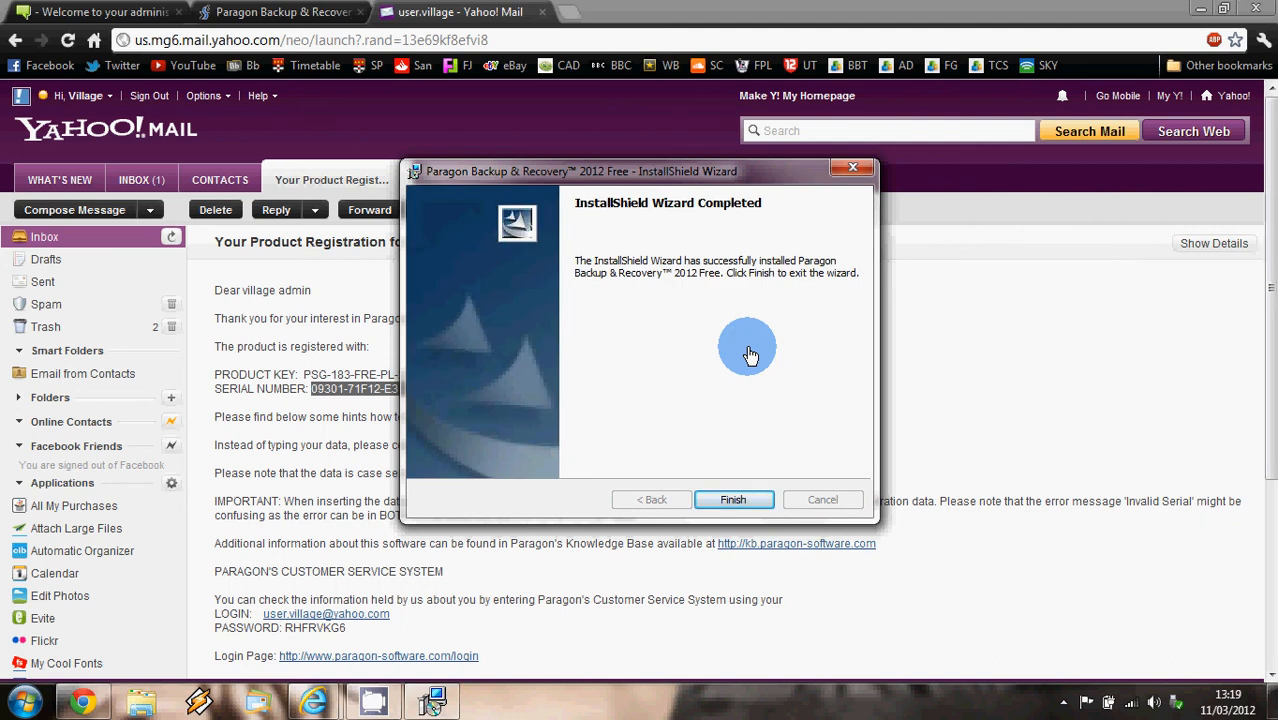
mouse_move(657, 398)
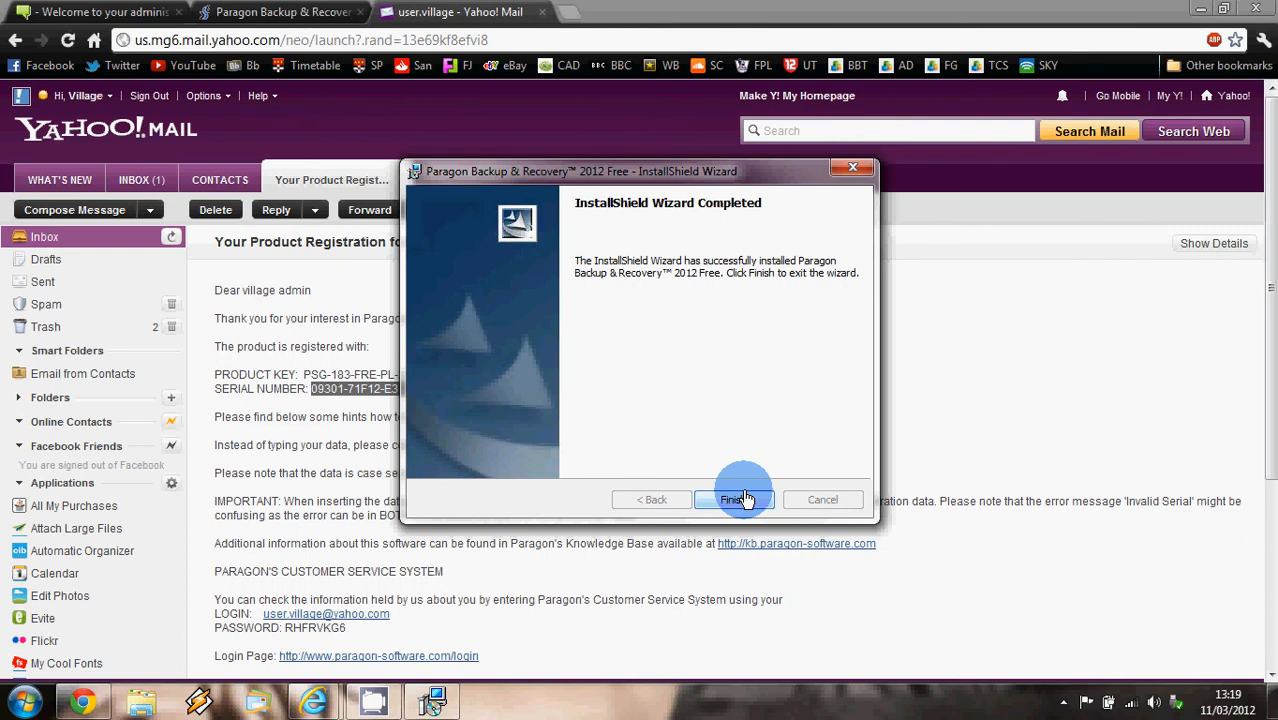
left_click(734, 499)
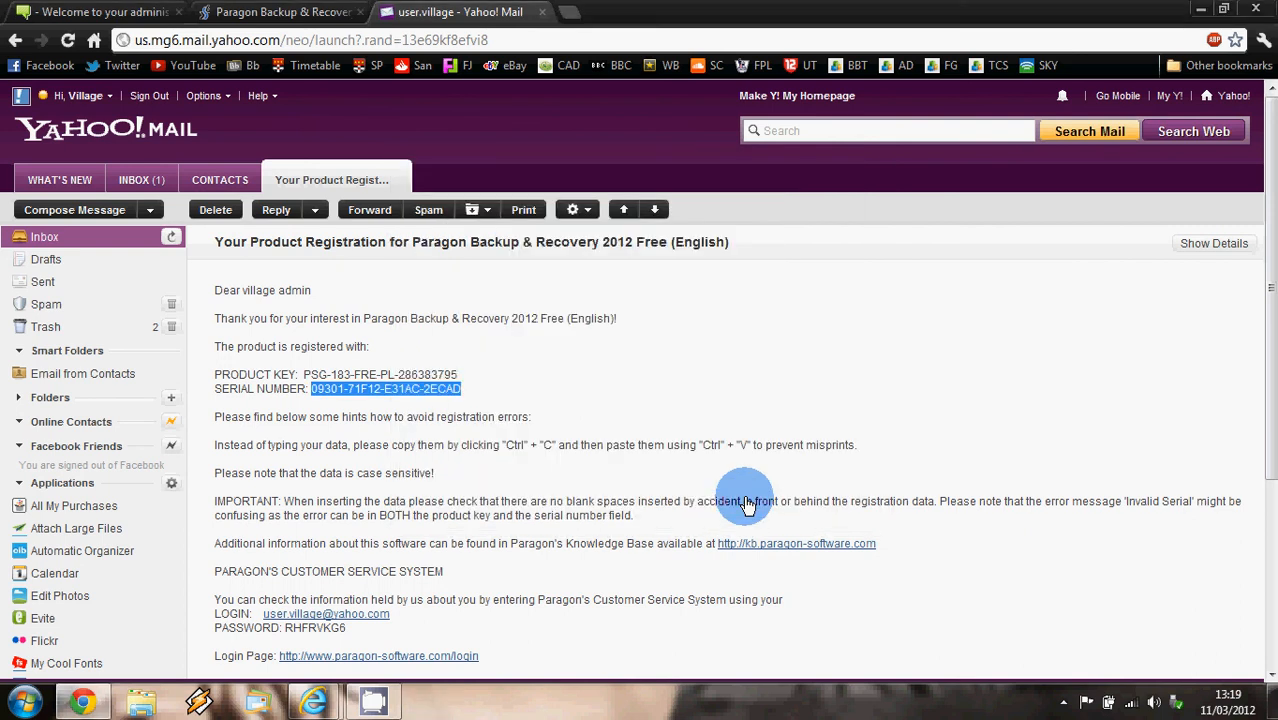